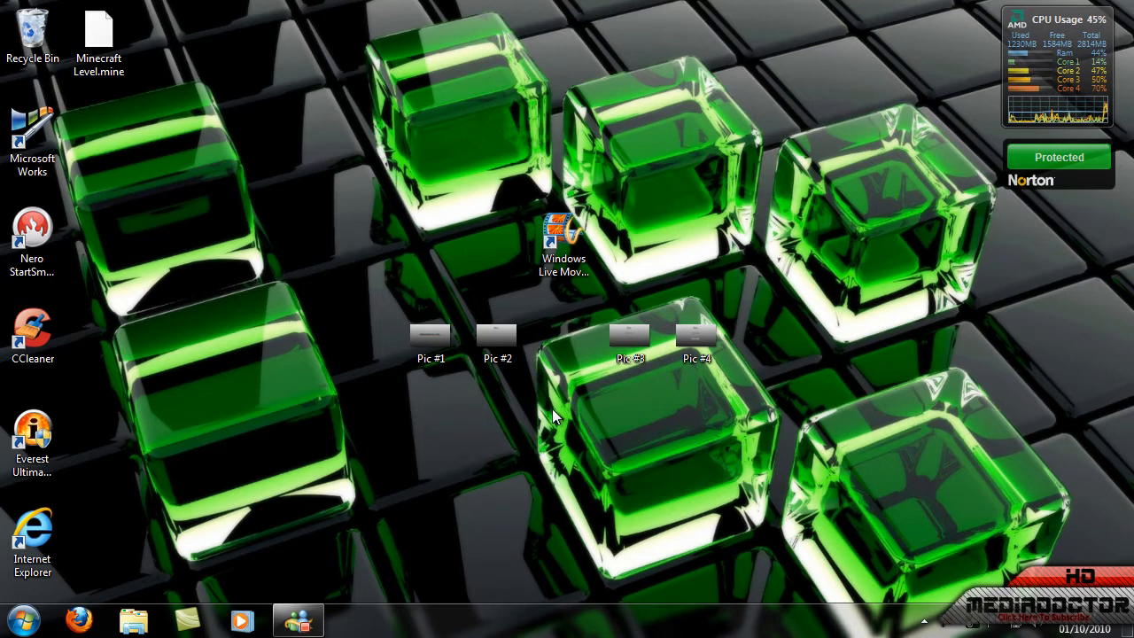
pyautogui.moveTo(943, 513)
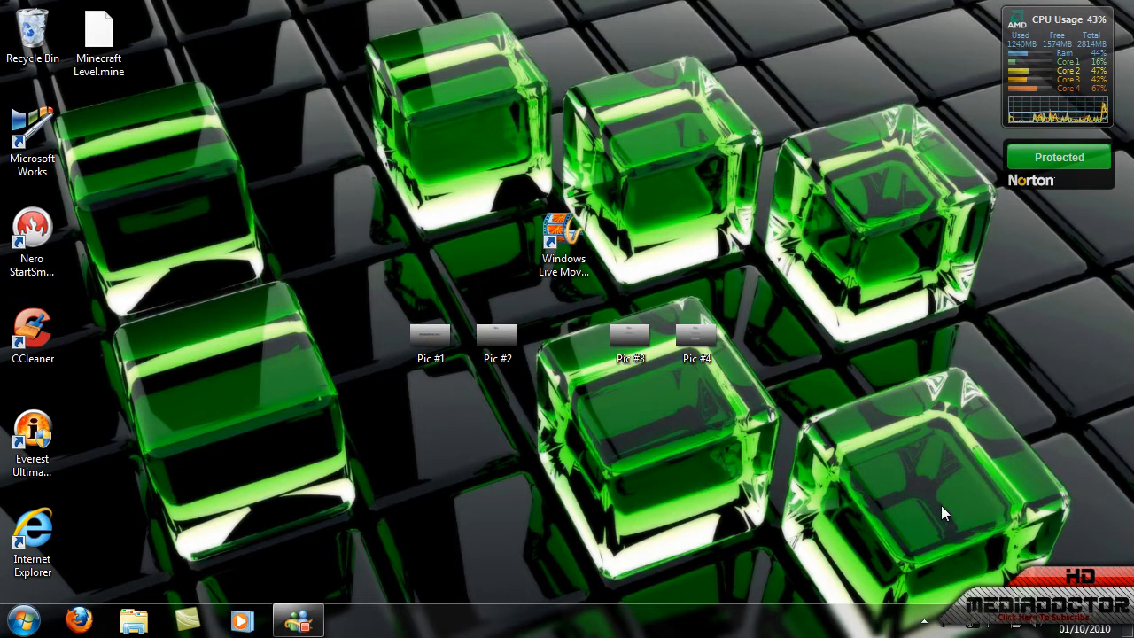
pyautogui.moveTo(580, 421)
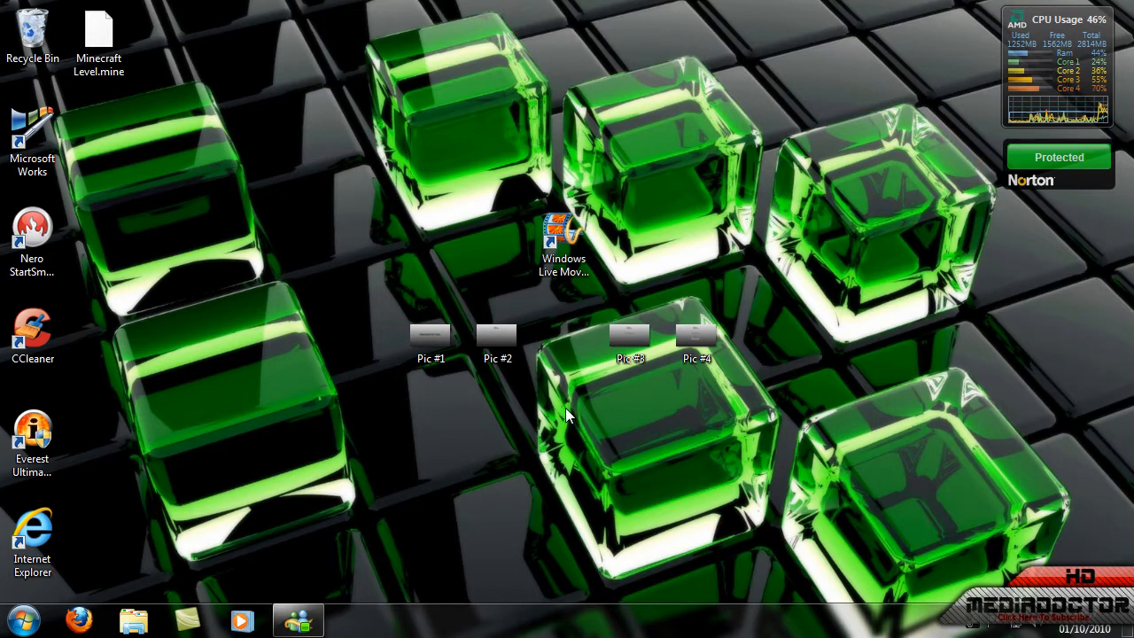
pyautogui.moveTo(578, 412)
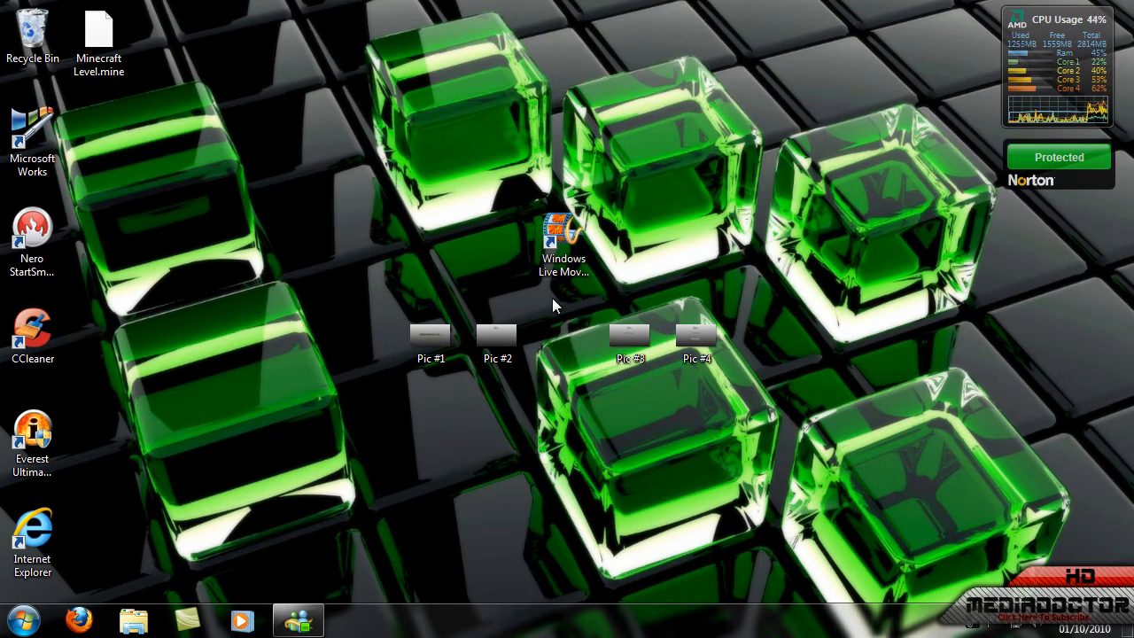
pyautogui.moveTo(567, 345)
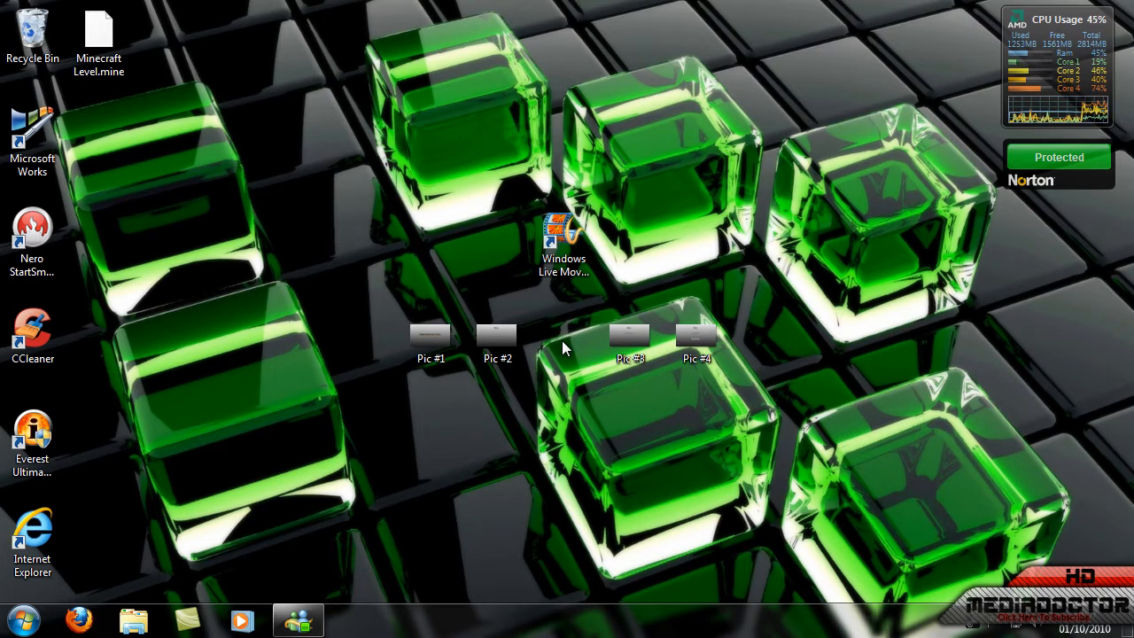
pyautogui.moveTo(456, 439)
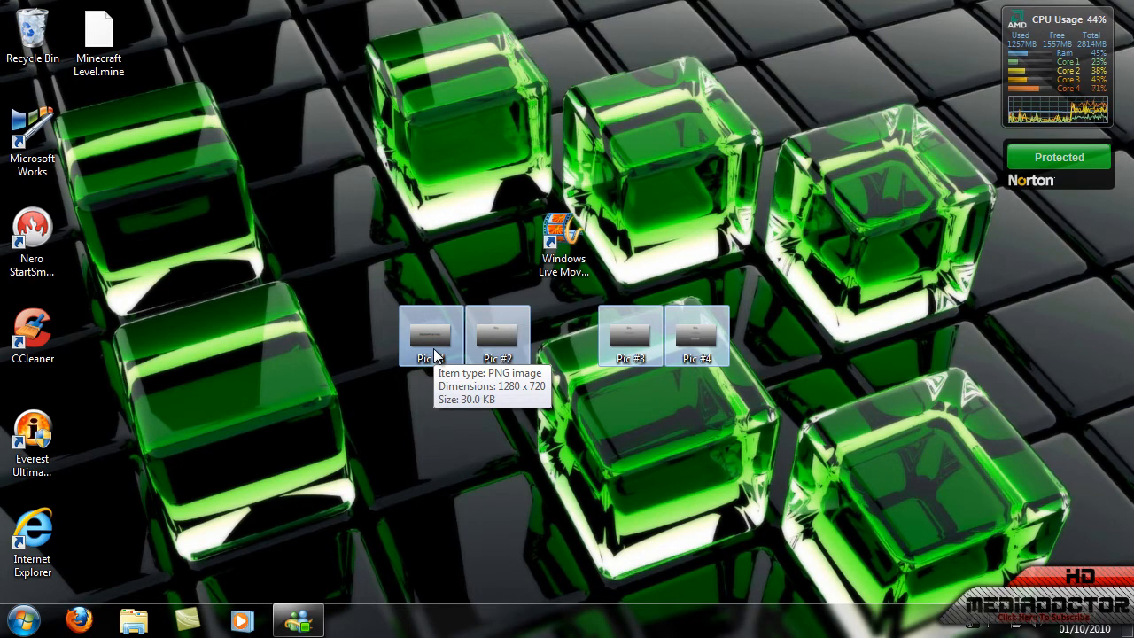
# Step: Preview Pic #1, then launch Movie Maker and import Pic #1–#4 as slides
pyautogui.doubleClick(430, 334)
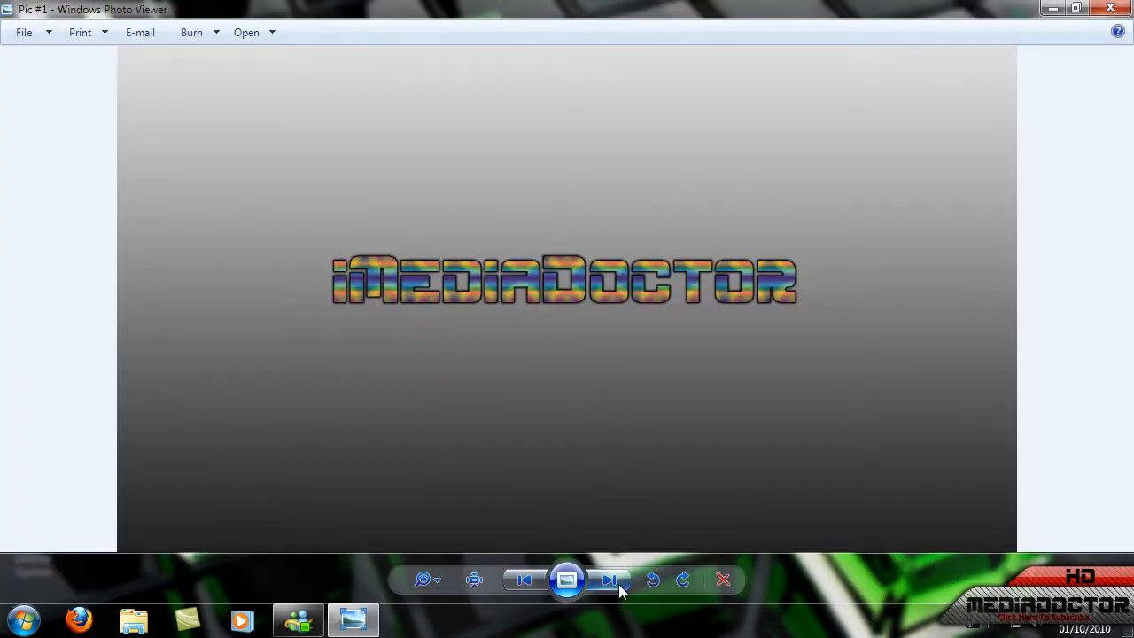
pyautogui.click(610, 580)
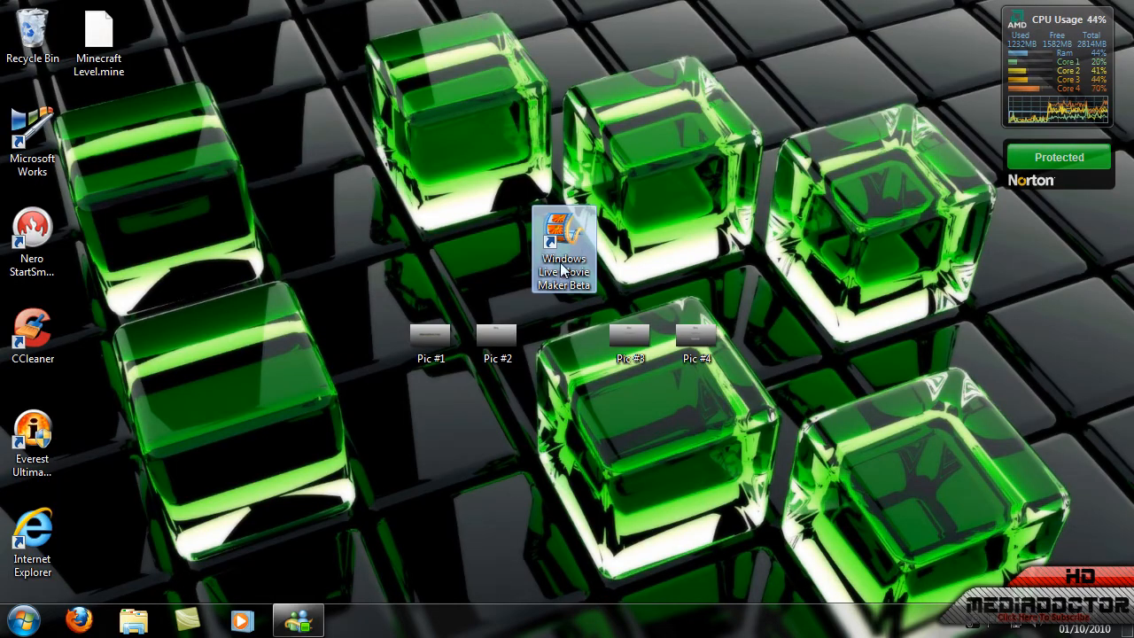
pyautogui.moveTo(575, 296)
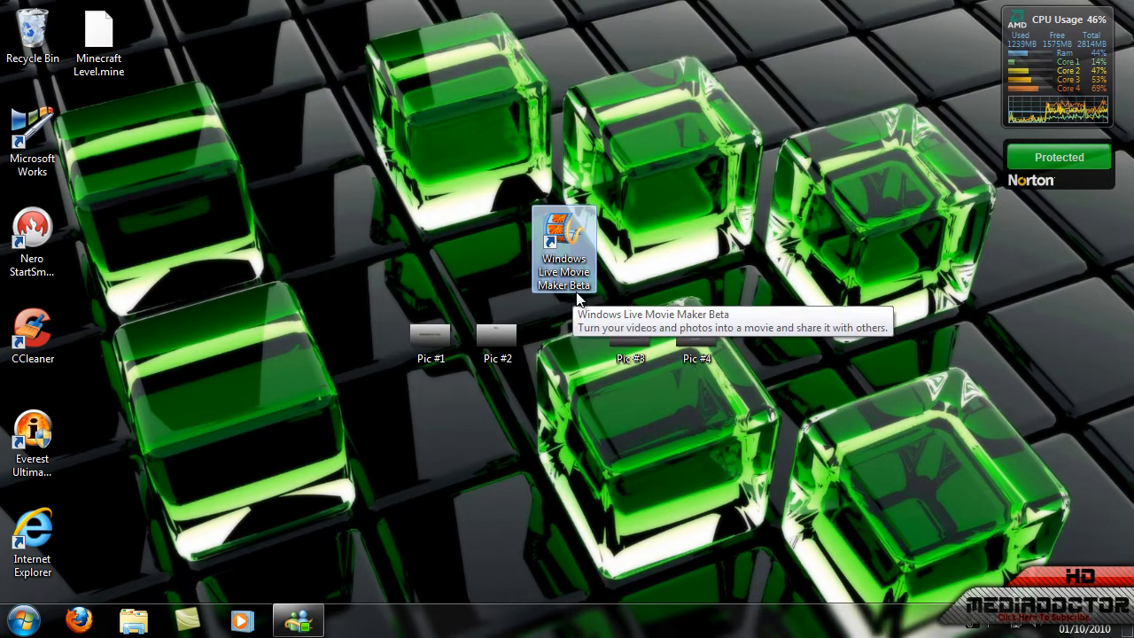
pyautogui.moveTo(560, 237)
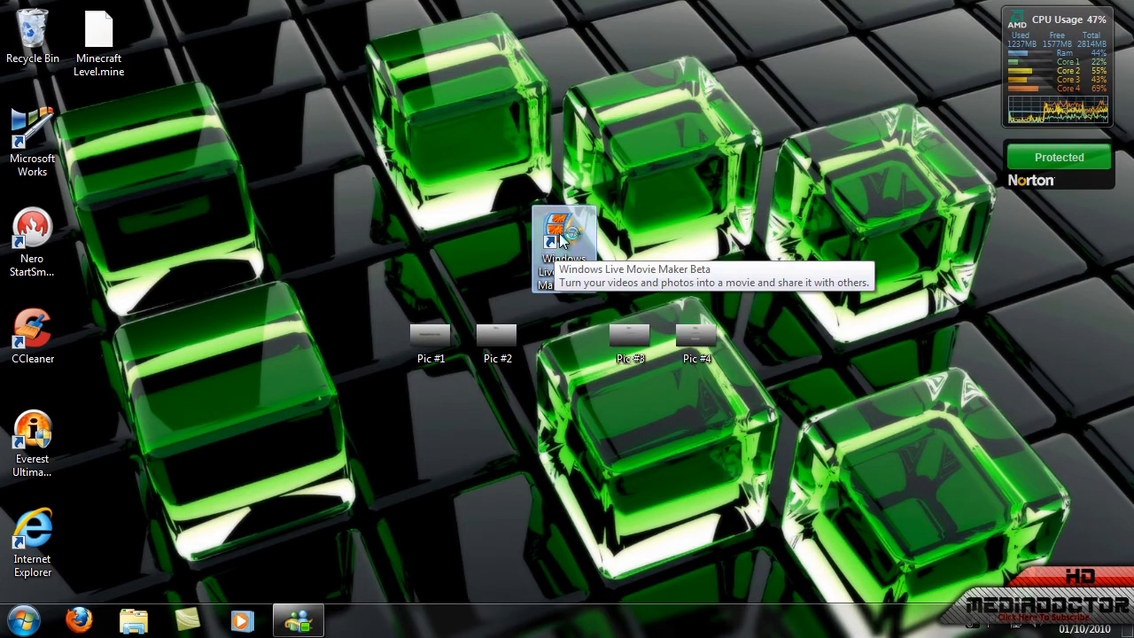
pyautogui.moveTo(567, 332)
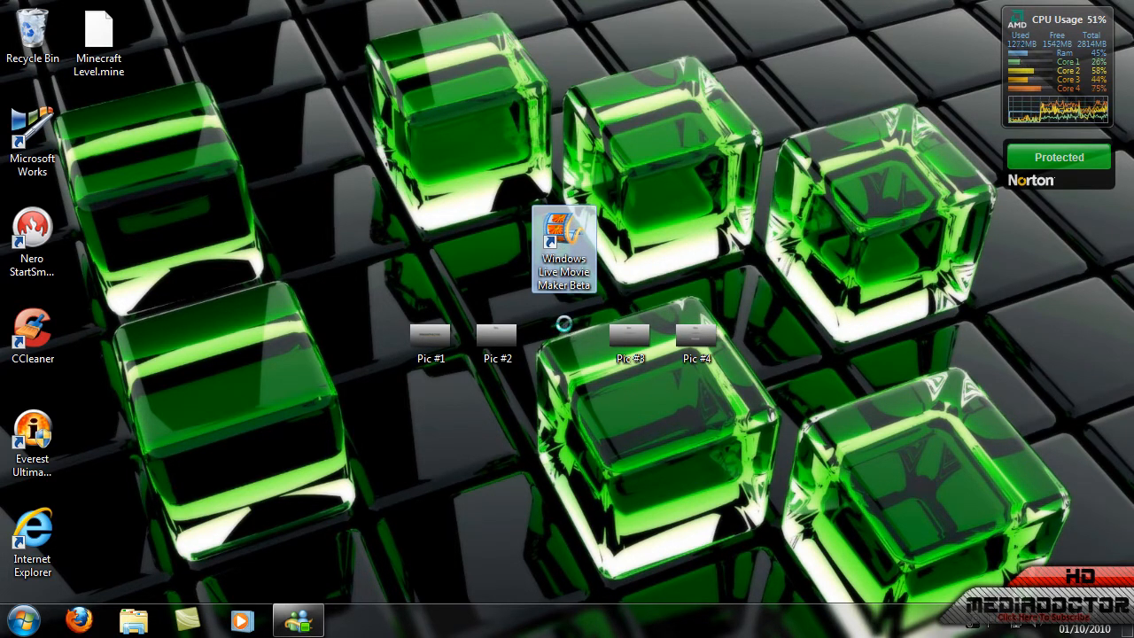
pyautogui.doubleClick(564, 248)
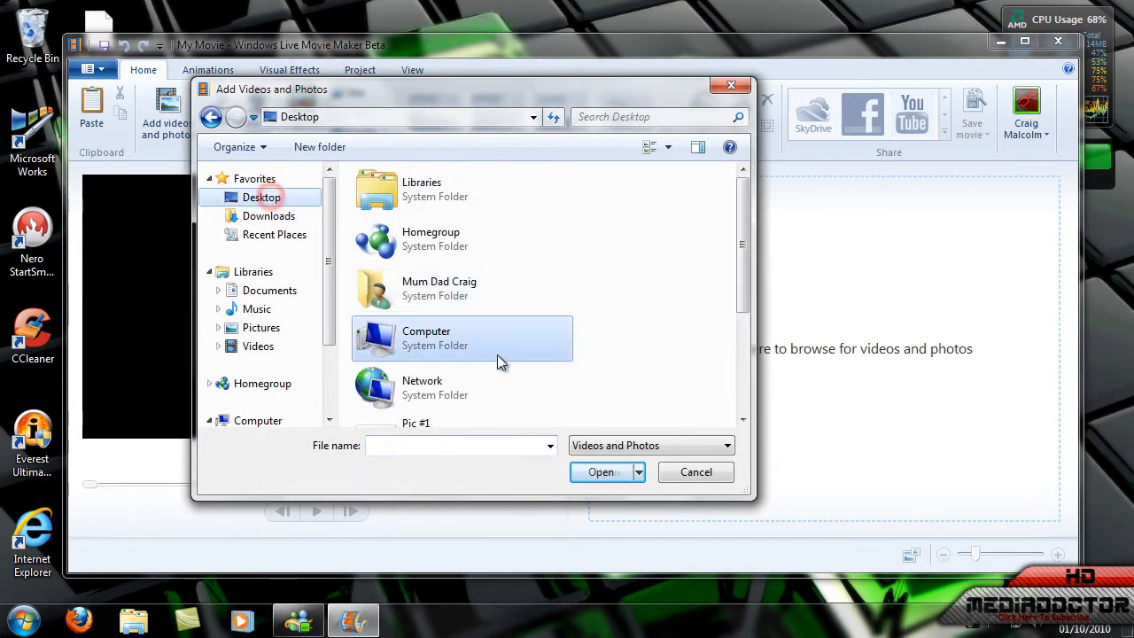
pyautogui.scroll(-3)
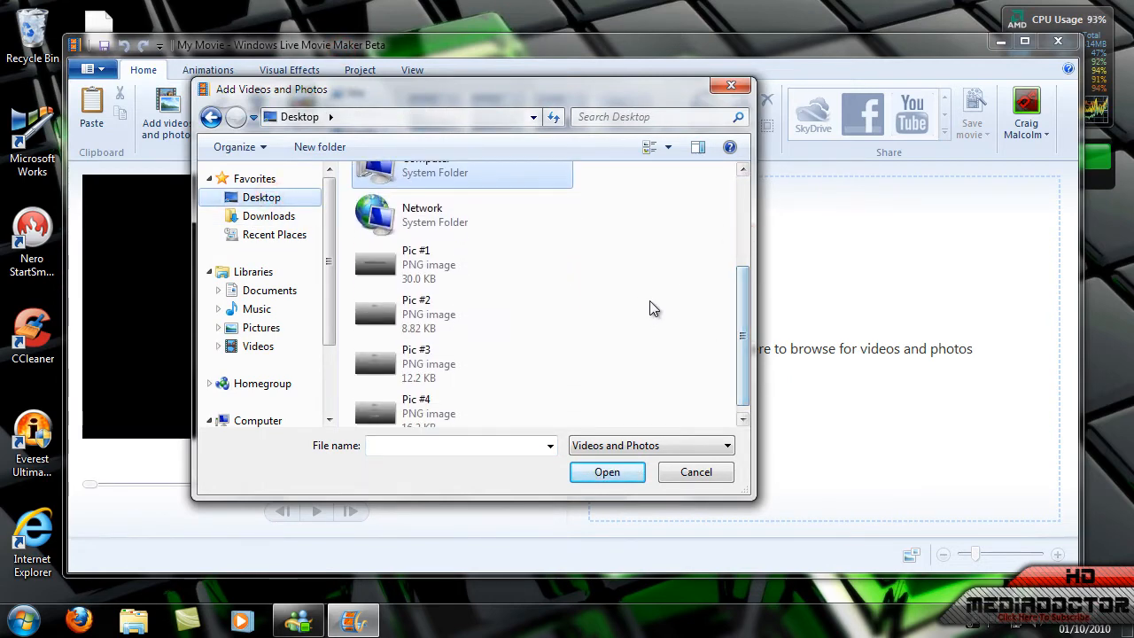
pyautogui.click(607, 471)
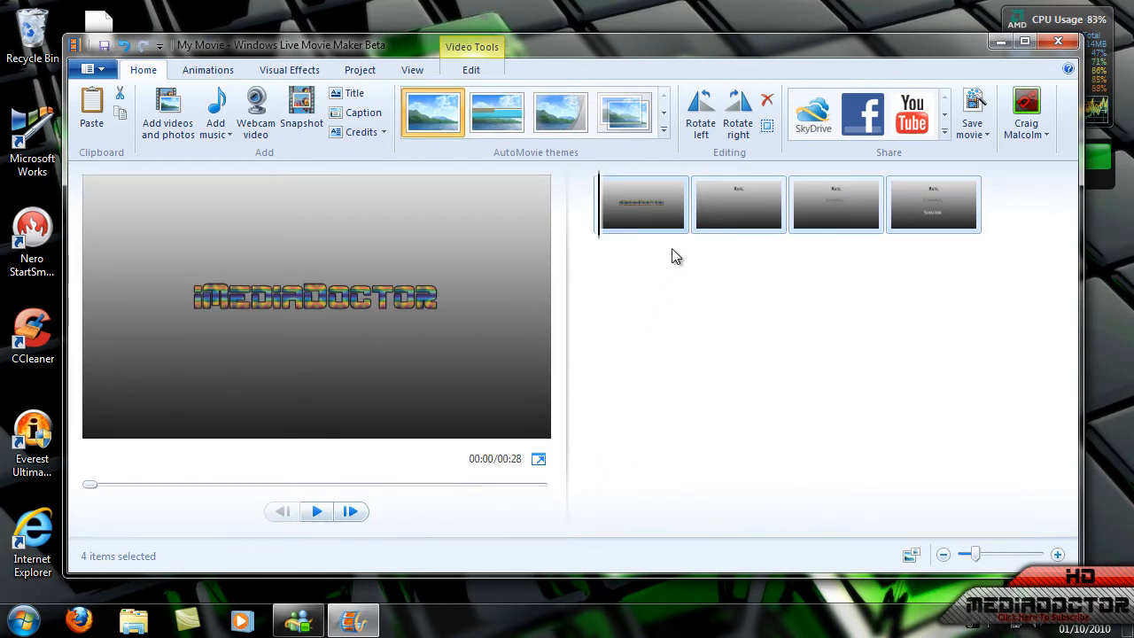
pyautogui.moveTo(304, 146)
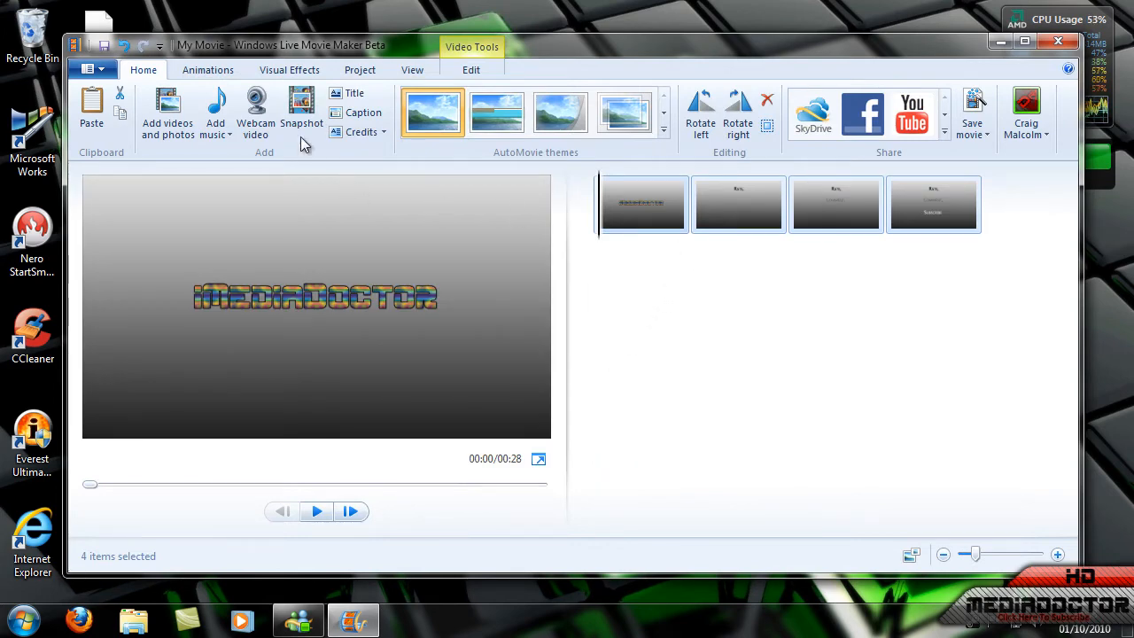
pyautogui.moveTo(835, 203)
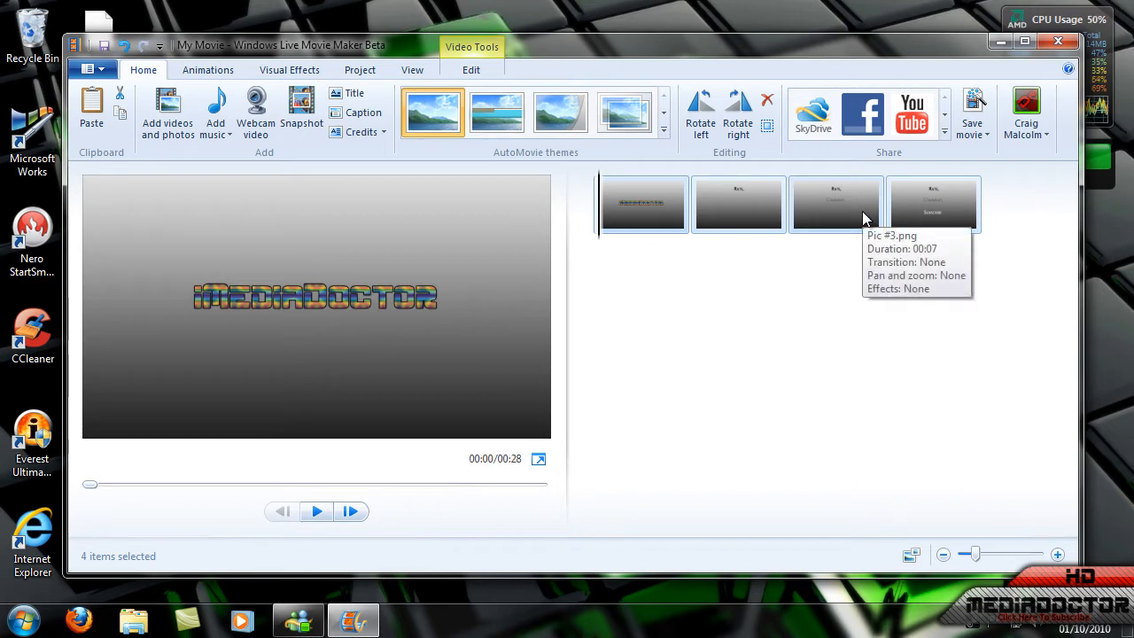
pyautogui.moveTo(601, 275)
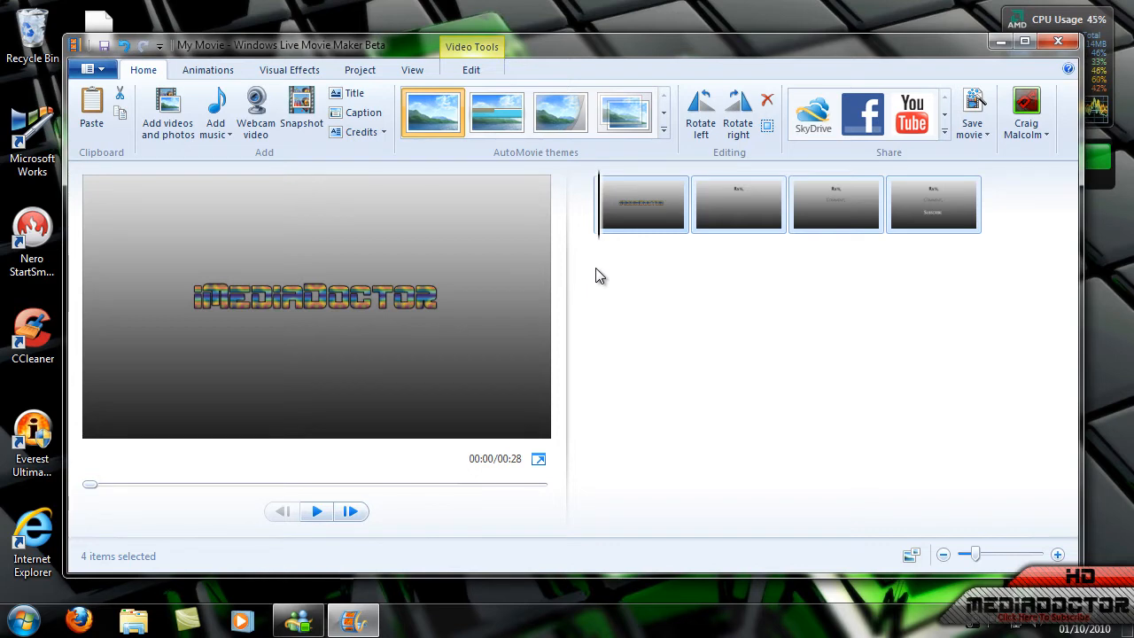
pyautogui.moveTo(640, 176)
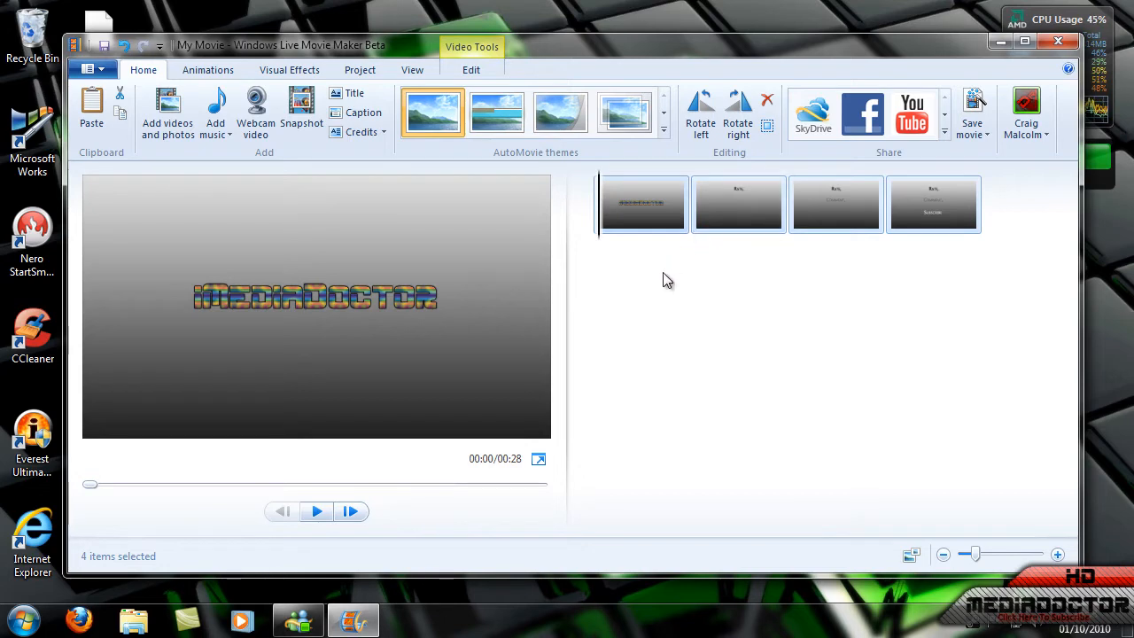
pyautogui.moveTo(662, 282)
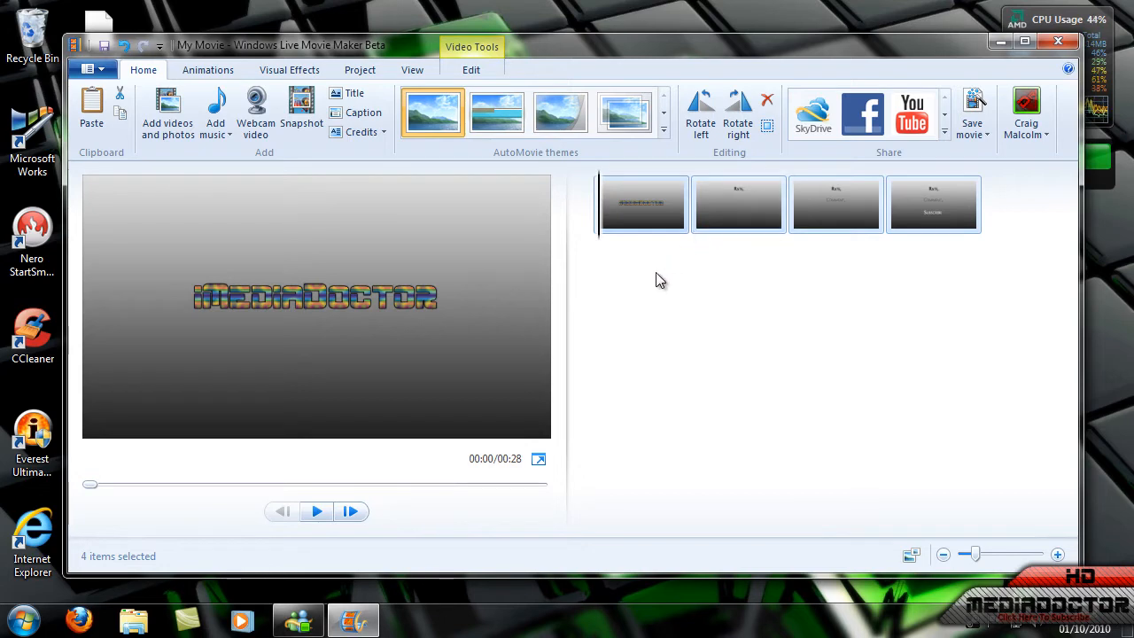
pyautogui.moveTo(739, 204)
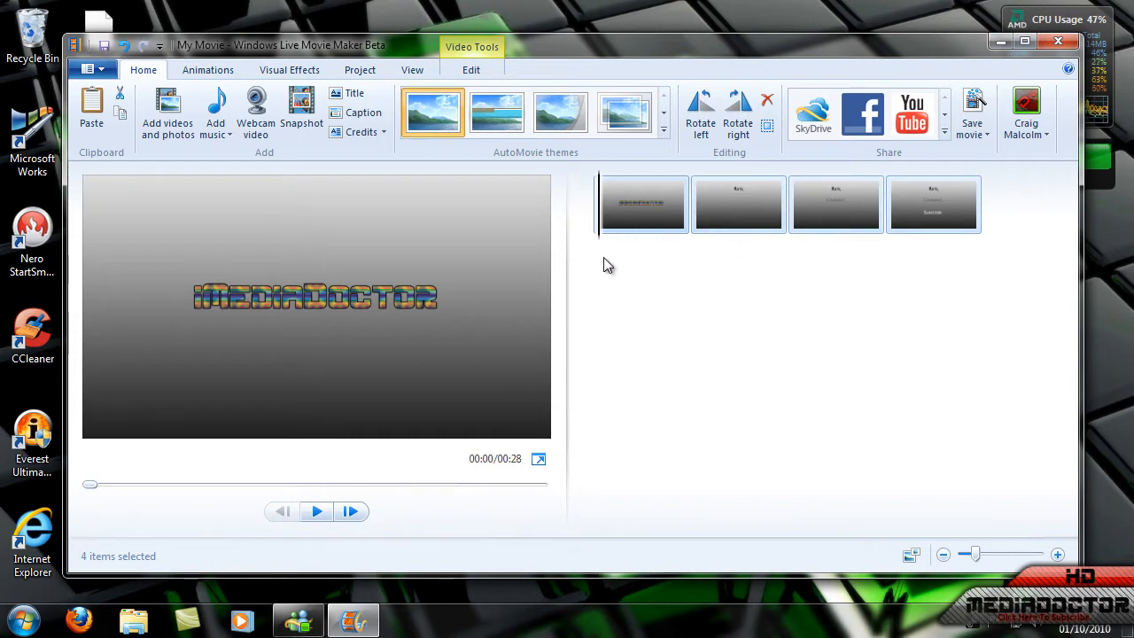
pyautogui.moveTo(256, 111)
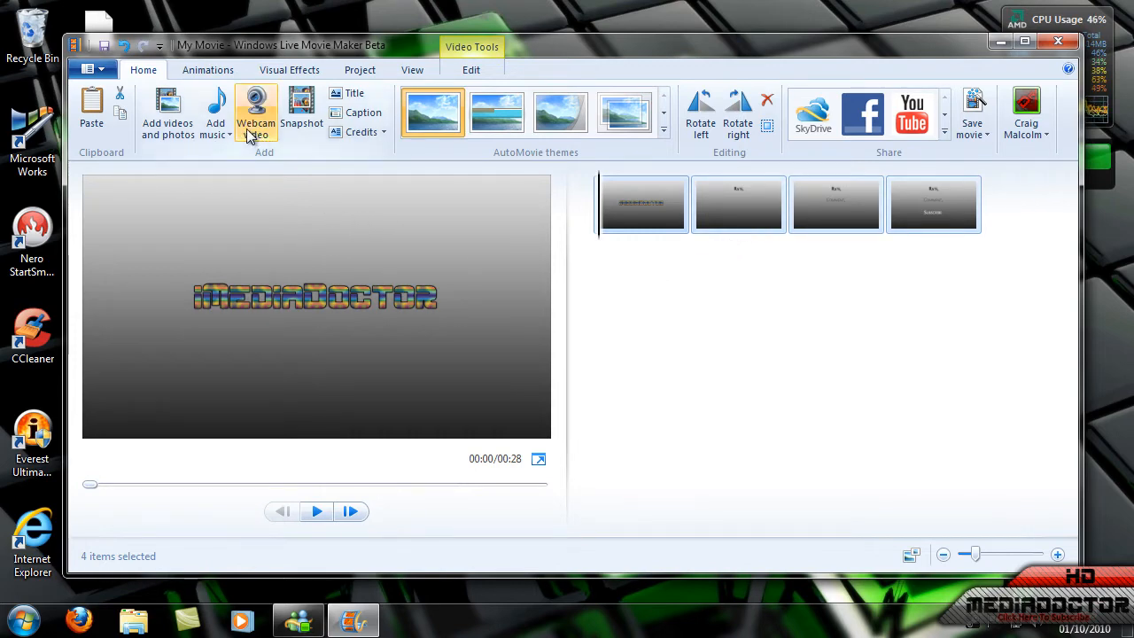
pyautogui.moveTo(220, 84)
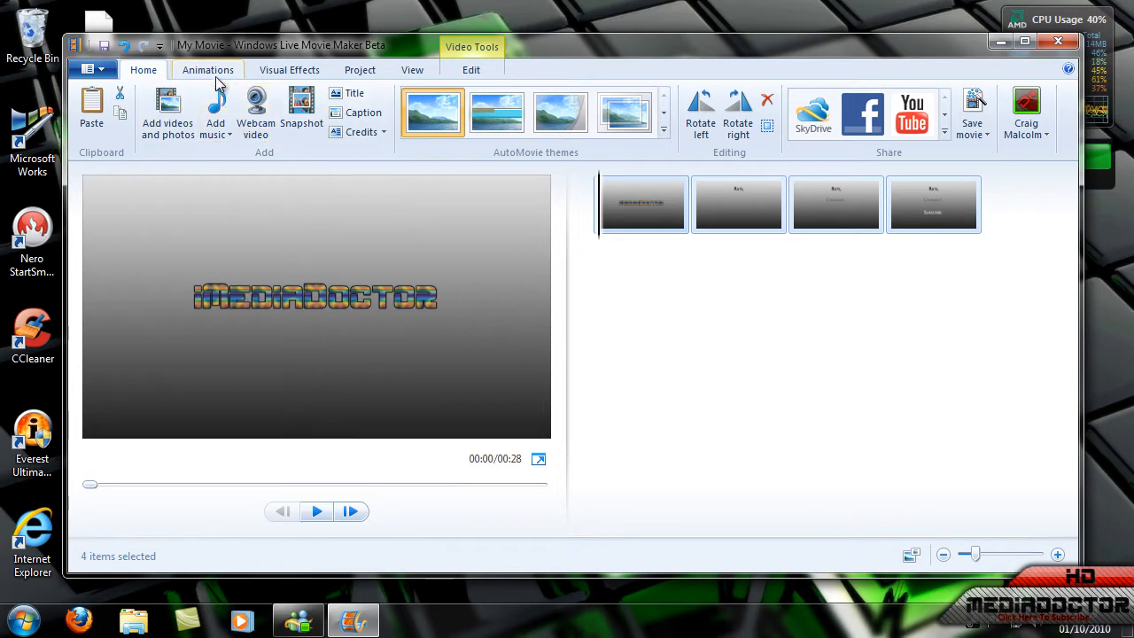
# Step: Expand the full Transitions gallery under visual effects and scroll through the dissolve options
pyautogui.click(208, 70)
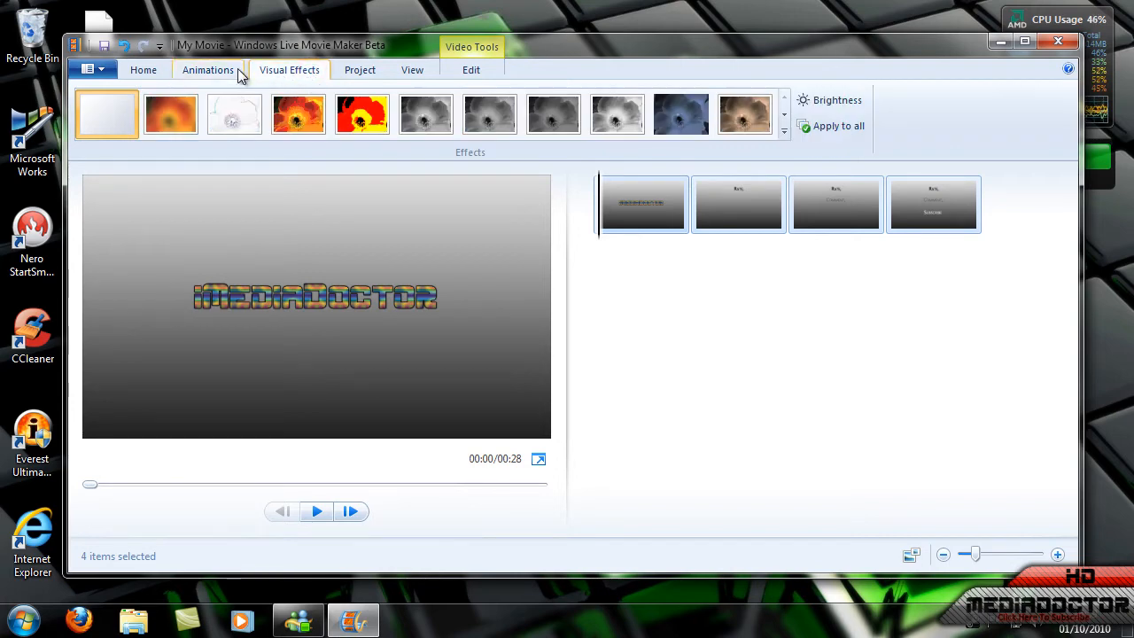
pyautogui.click(207, 70)
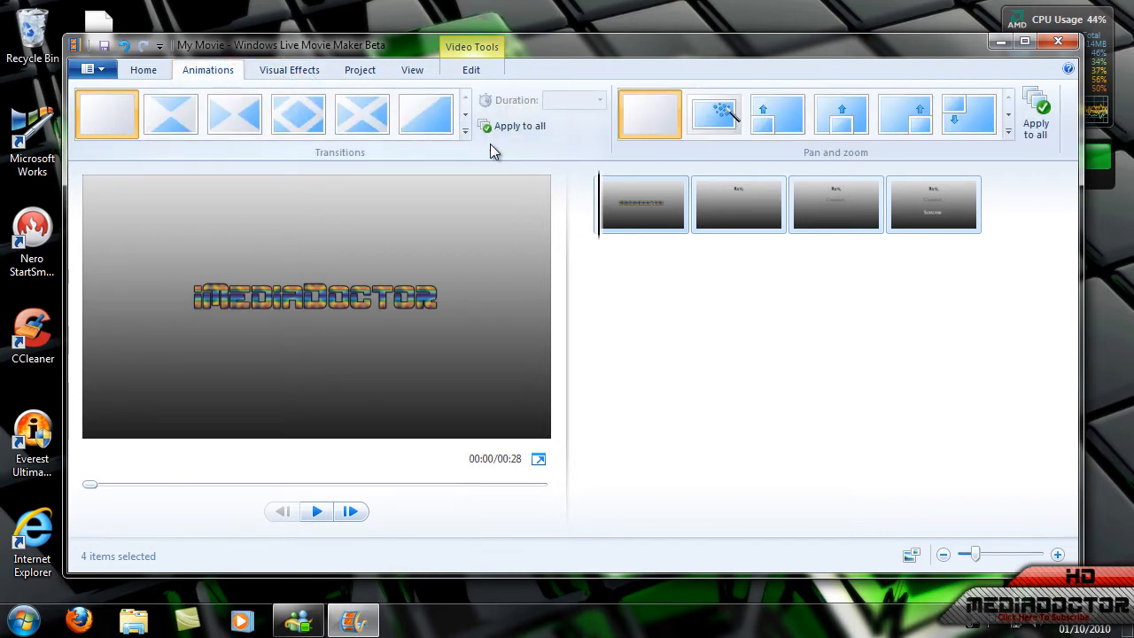
pyautogui.click(466, 132)
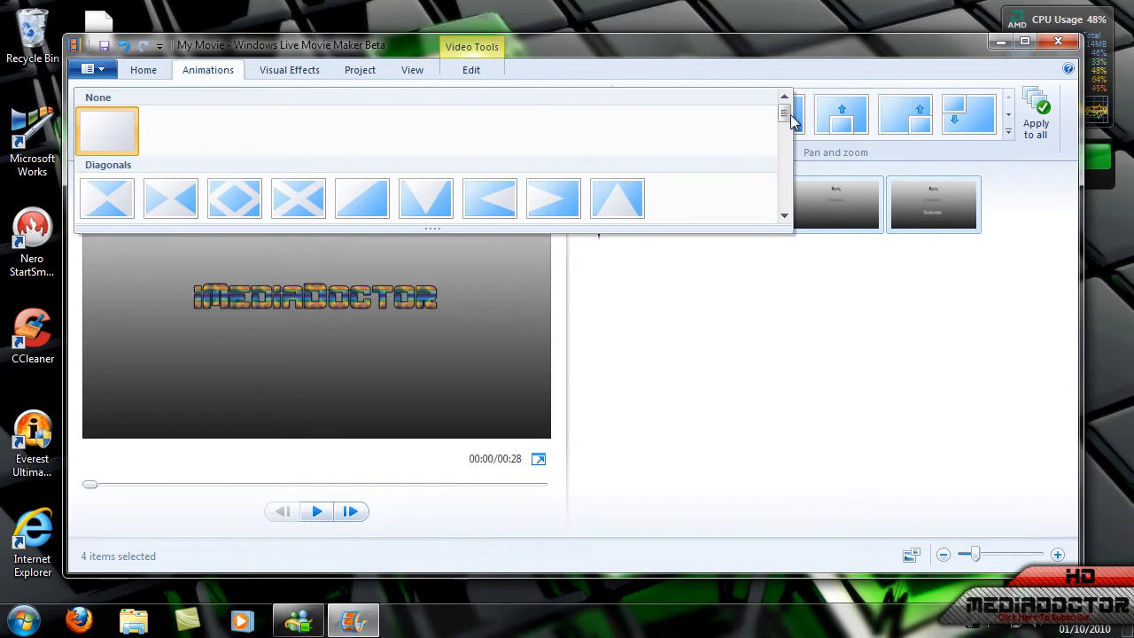
pyautogui.scroll(-3)
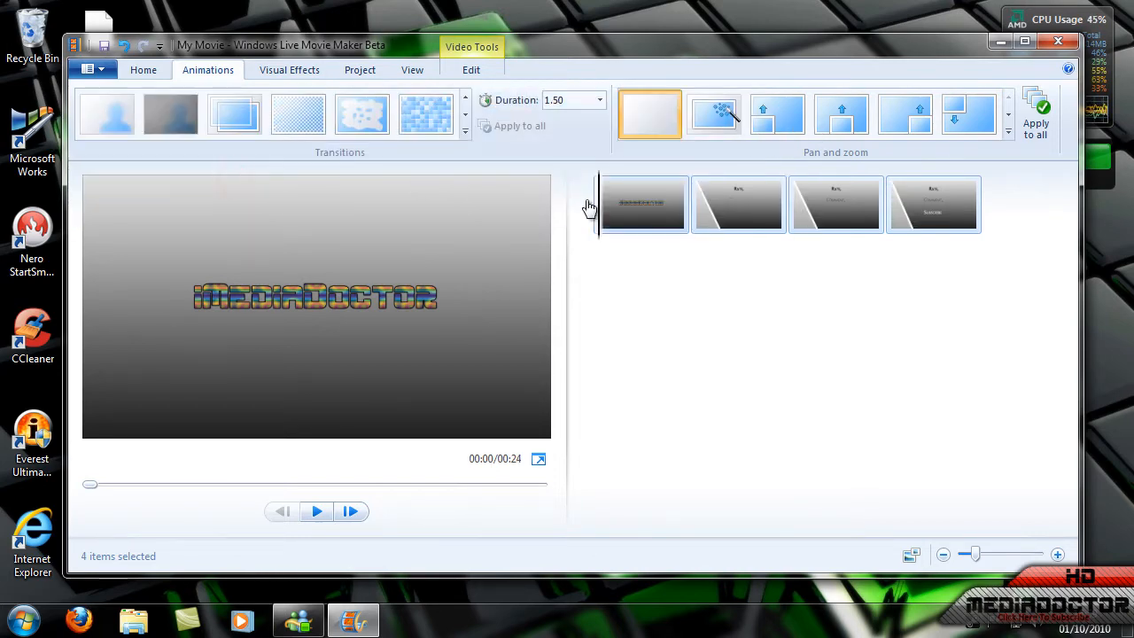
# Step: Play the movie from the first slide, pause, then preview the transition into slide 4
pyautogui.click(315, 511)
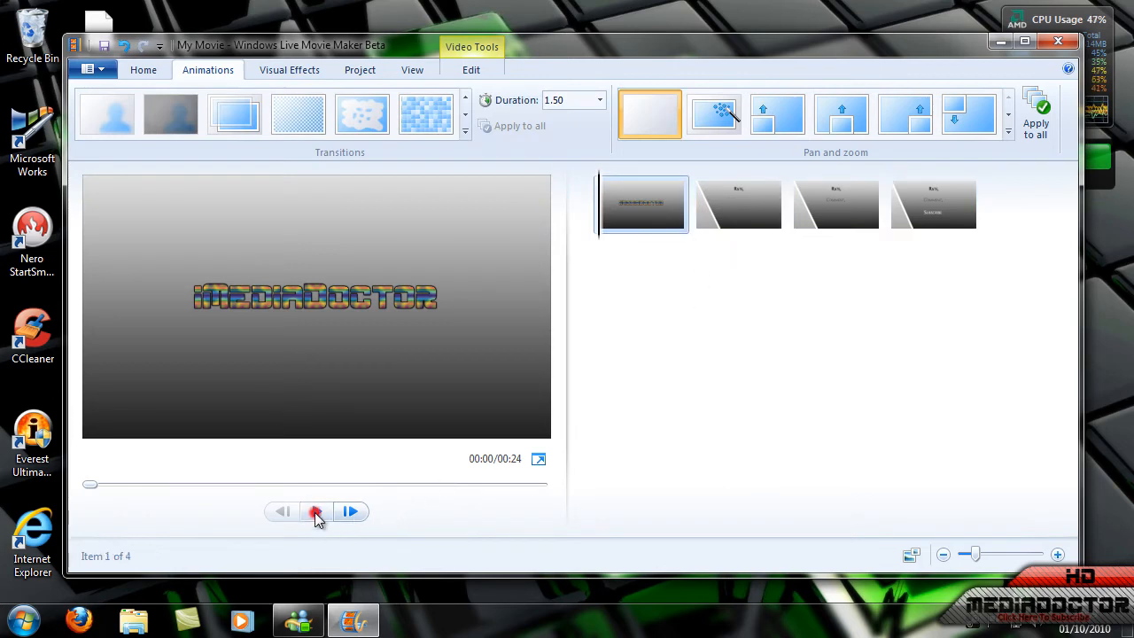
pyautogui.click(316, 512)
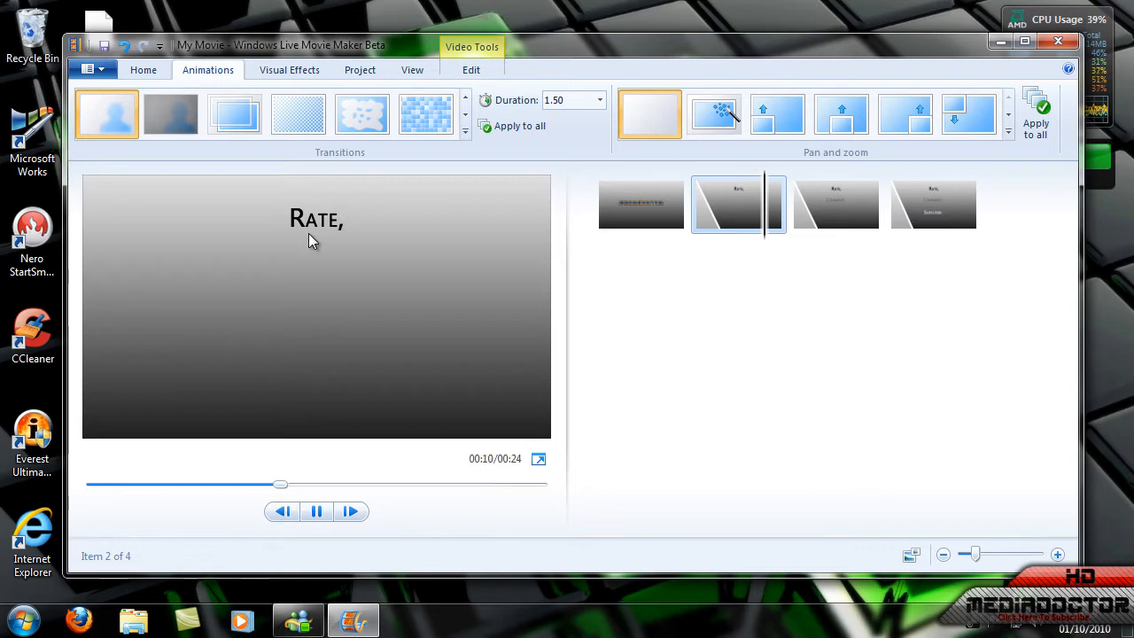
pyautogui.click(835, 204)
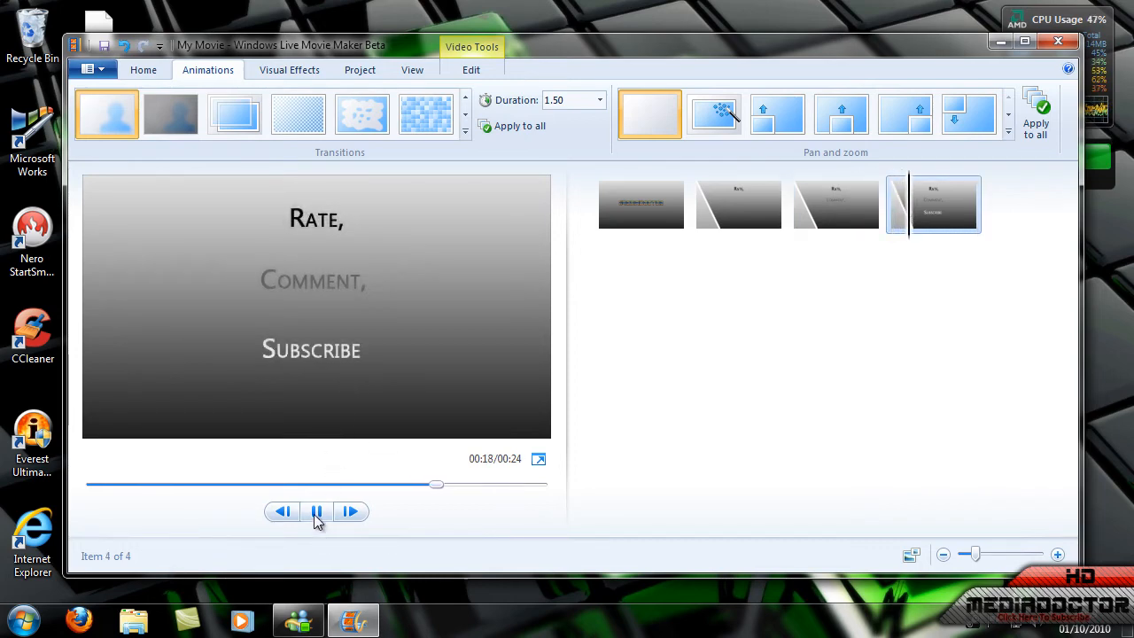
pyautogui.click(317, 511)
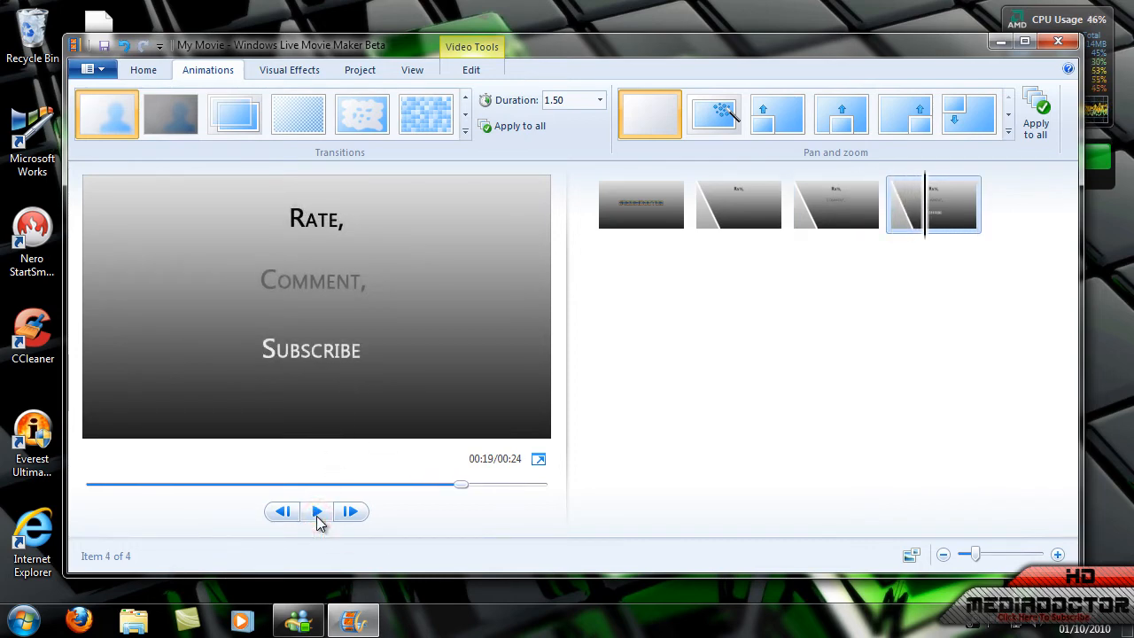
pyautogui.moveTo(318, 511)
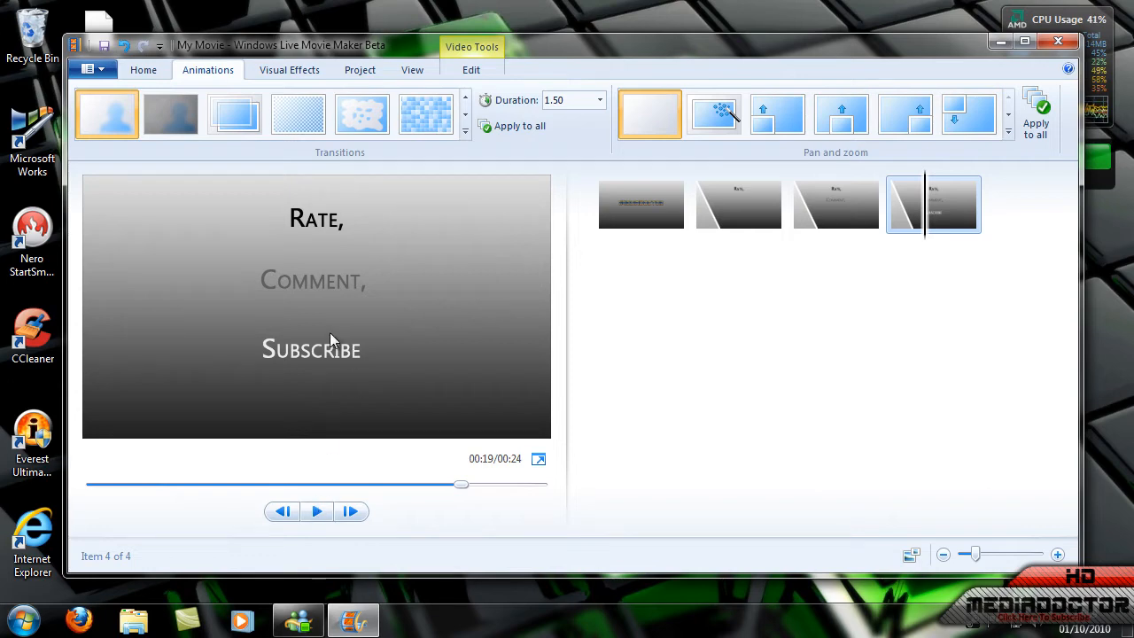
pyautogui.moveTo(603, 264)
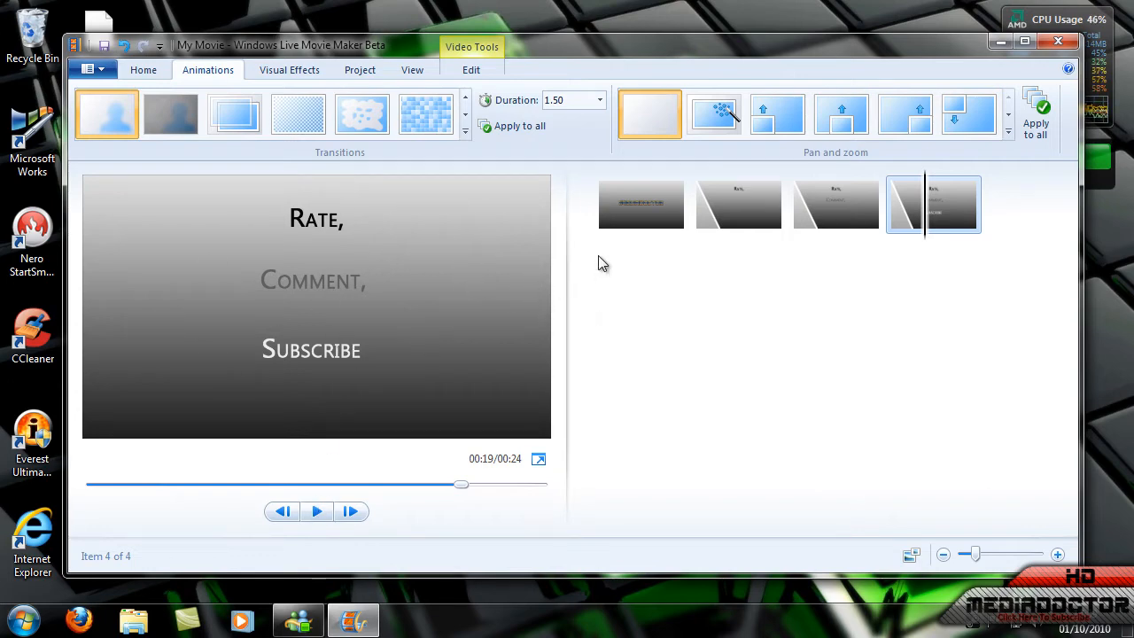
pyautogui.moveTo(640, 294)
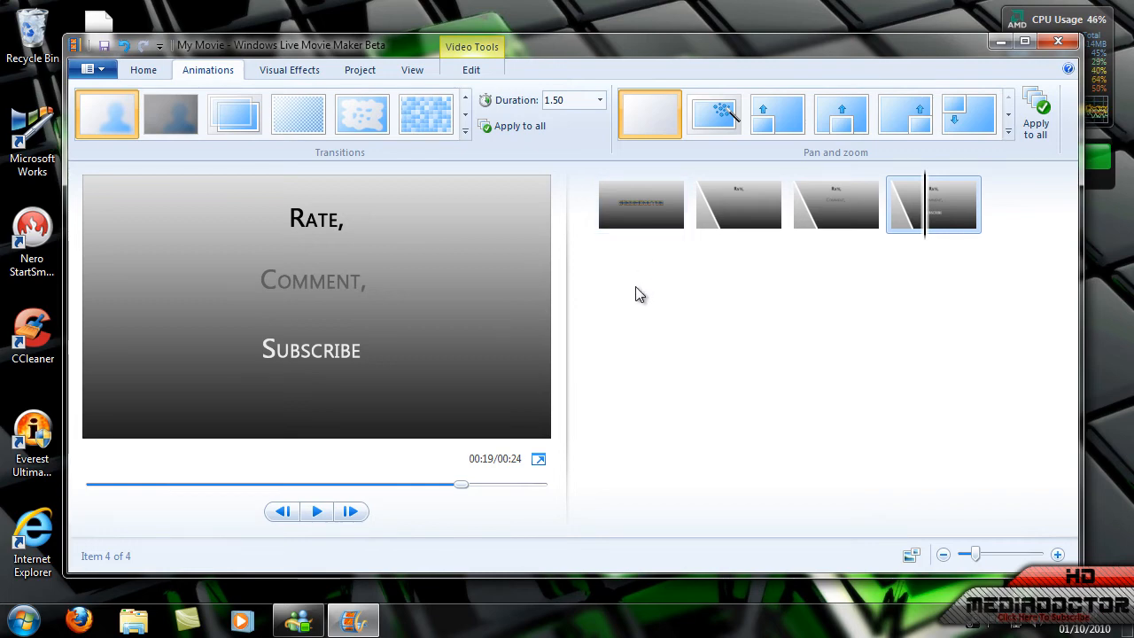
pyautogui.moveTo(512, 125)
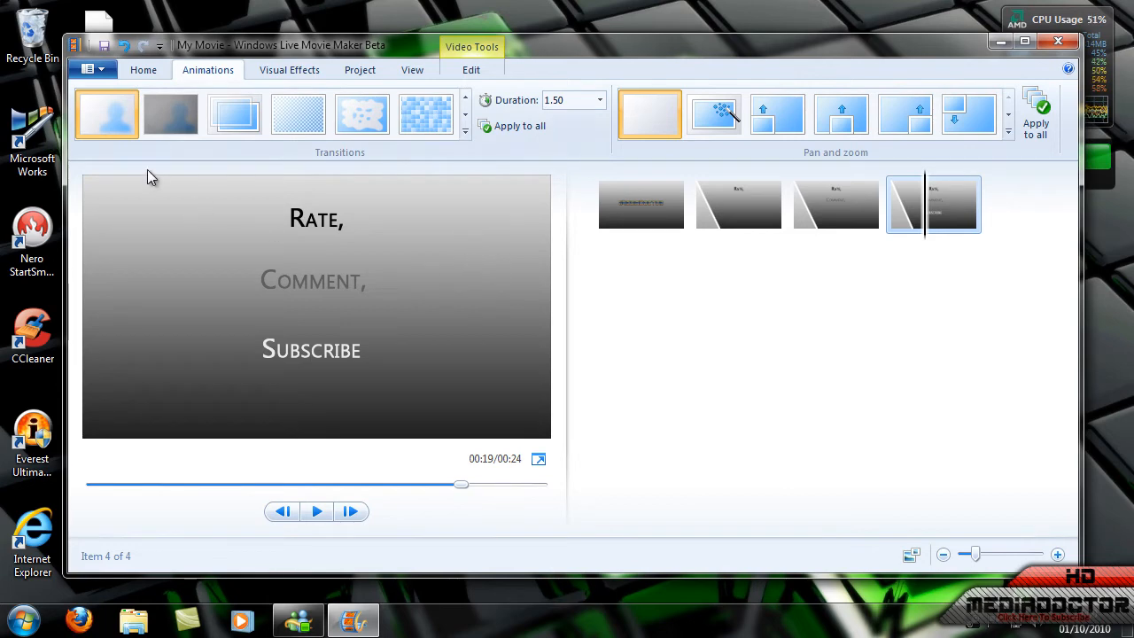
pyautogui.click(317, 511)
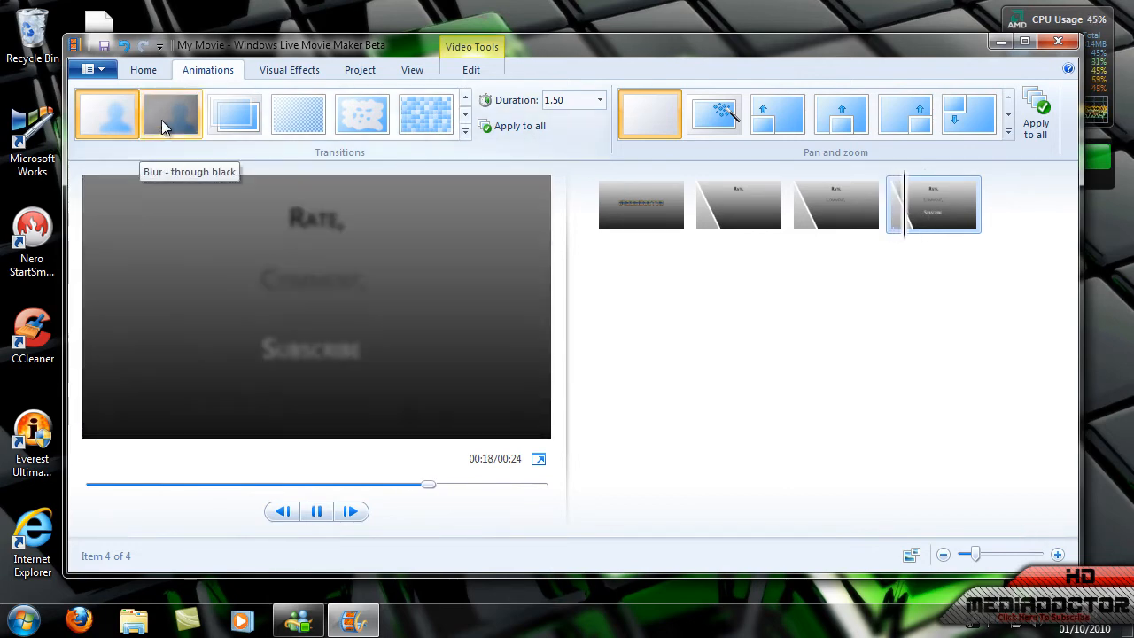
pyautogui.click(316, 511)
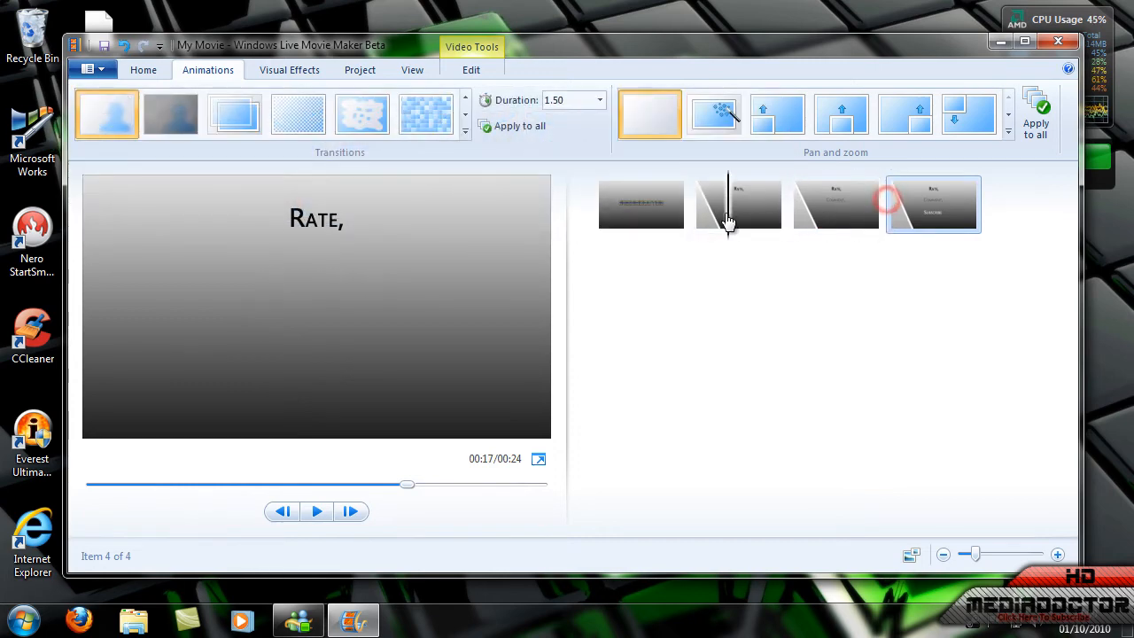
# Step: Apply Dissolve rough to slide 2 and preview the movie again
pyautogui.click(738, 204)
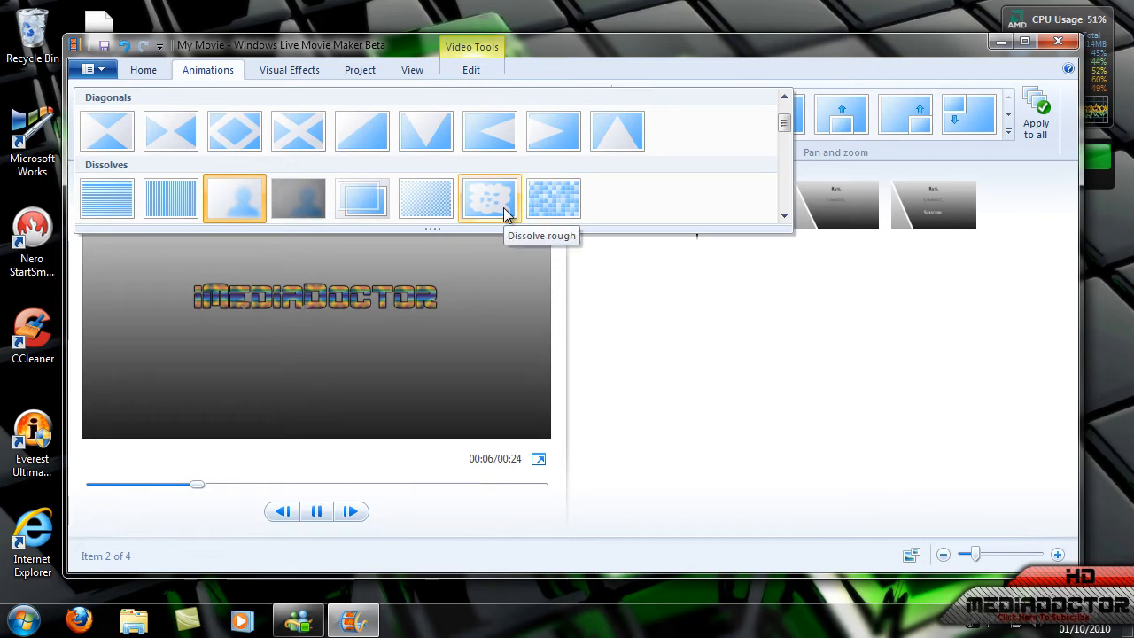
pyautogui.click(316, 511)
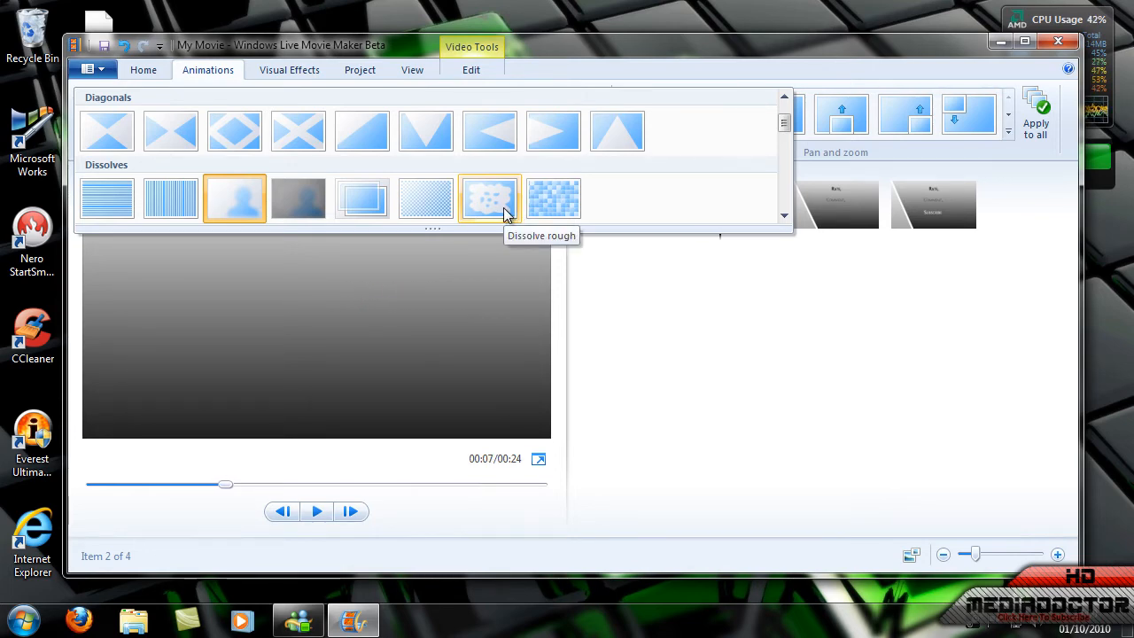
pyautogui.click(490, 198)
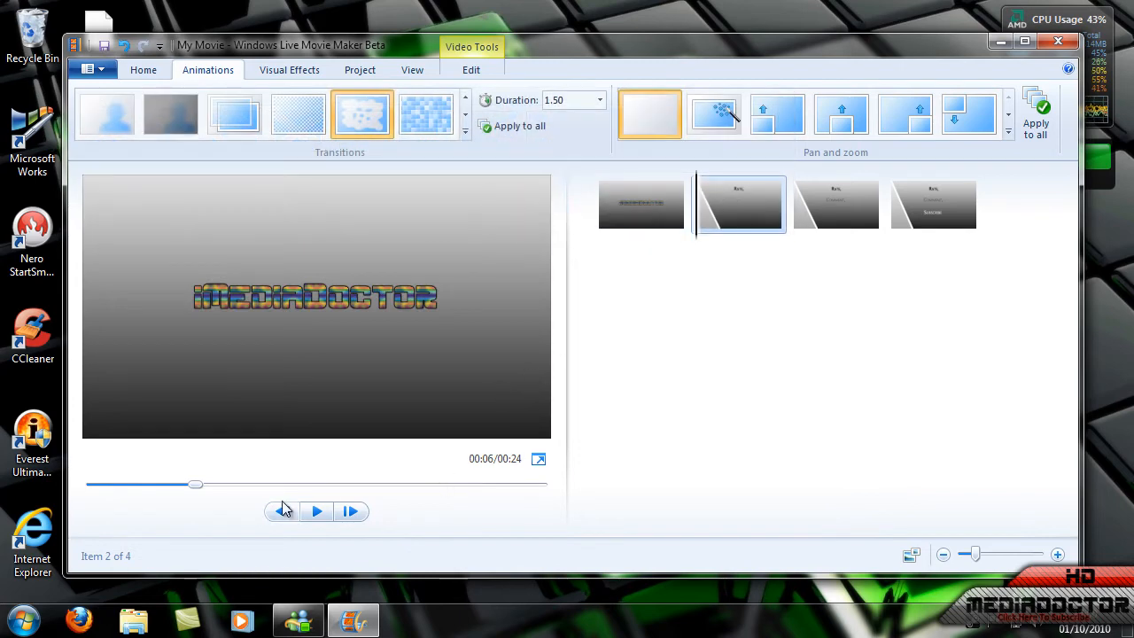
pyautogui.click(317, 511)
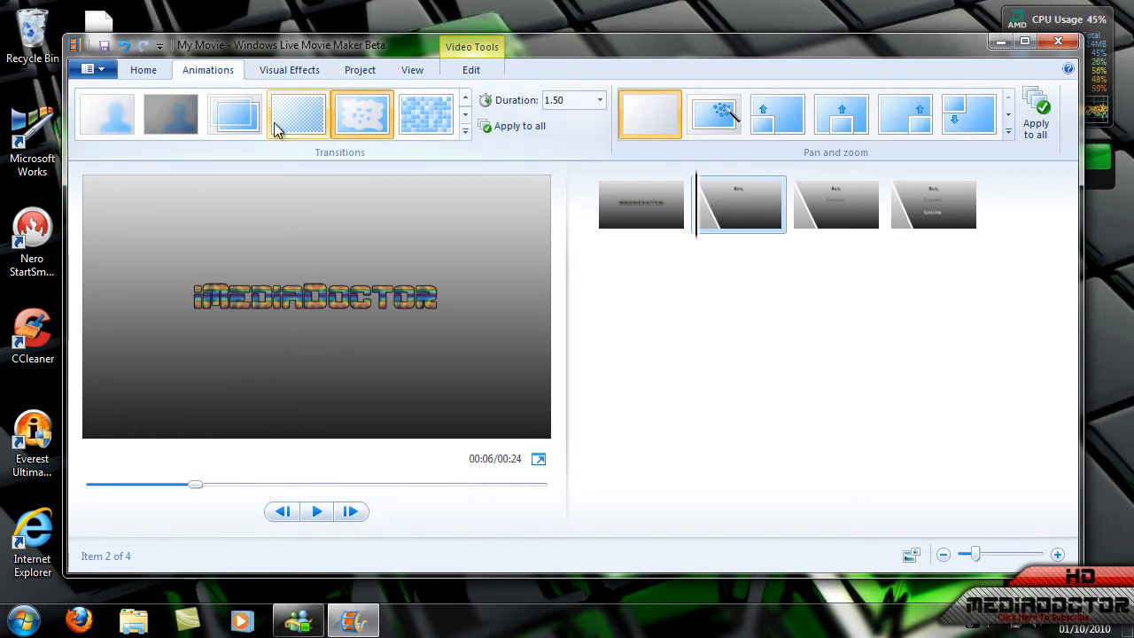
pyautogui.click(836, 204)
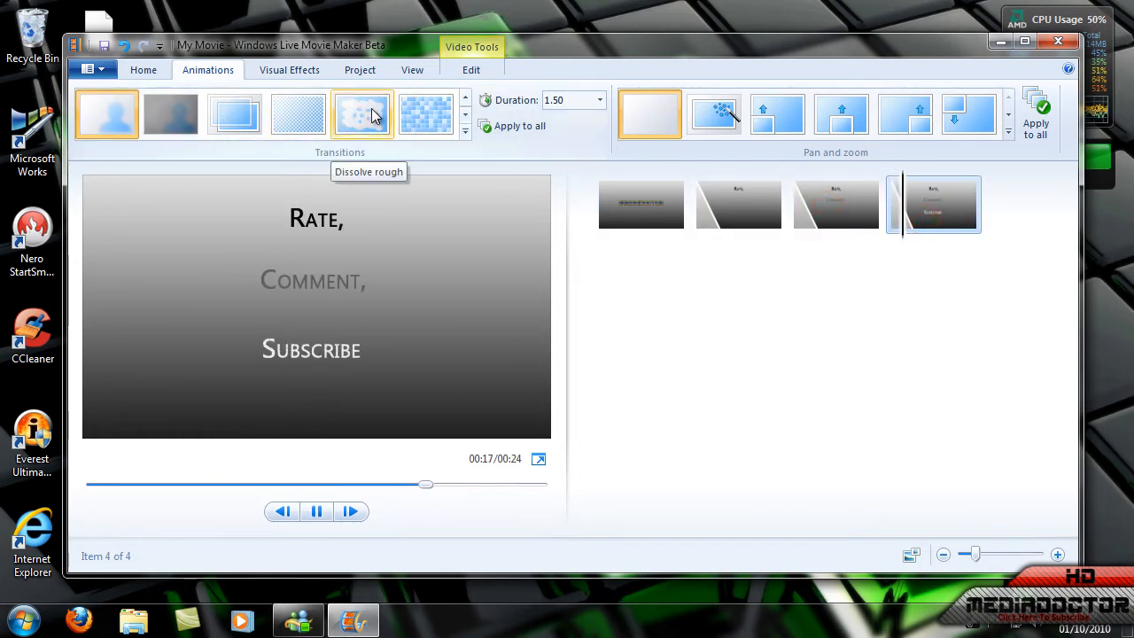
pyautogui.click(739, 204)
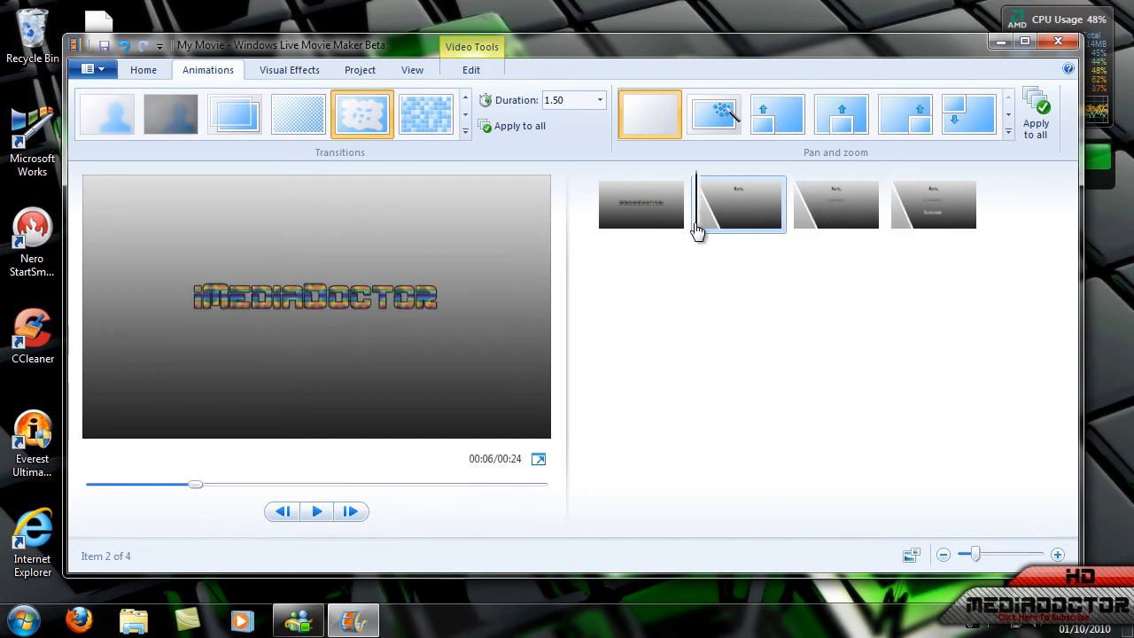
# Step: Give slides 3 and 4 Crossfade transitions and check the 1.50 duration choices
pyautogui.click(106, 114)
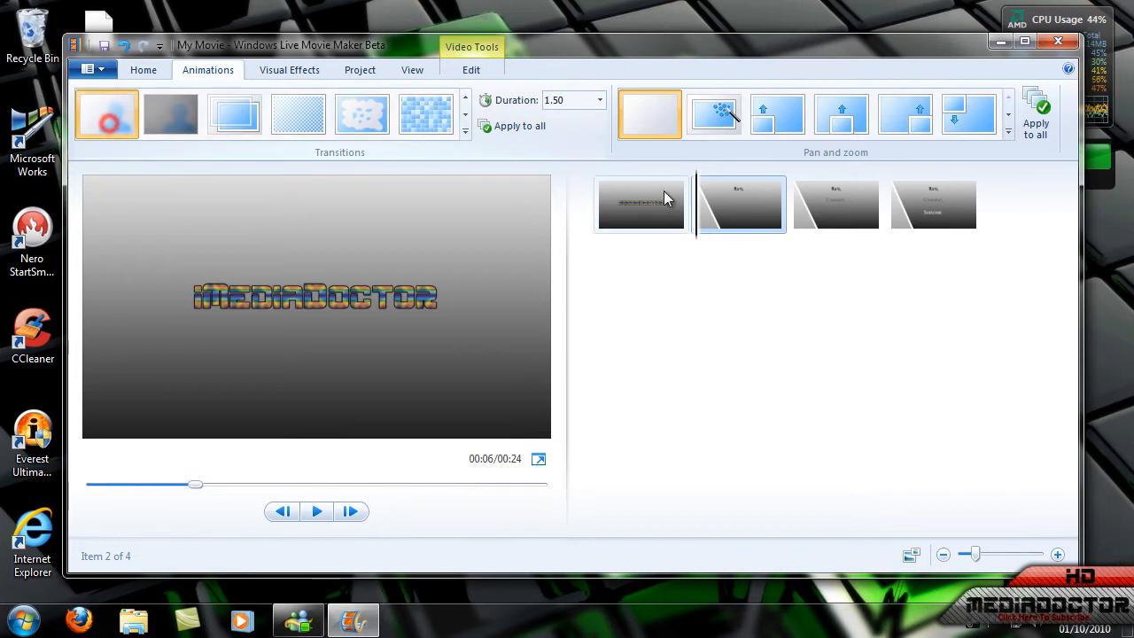
pyautogui.click(837, 204)
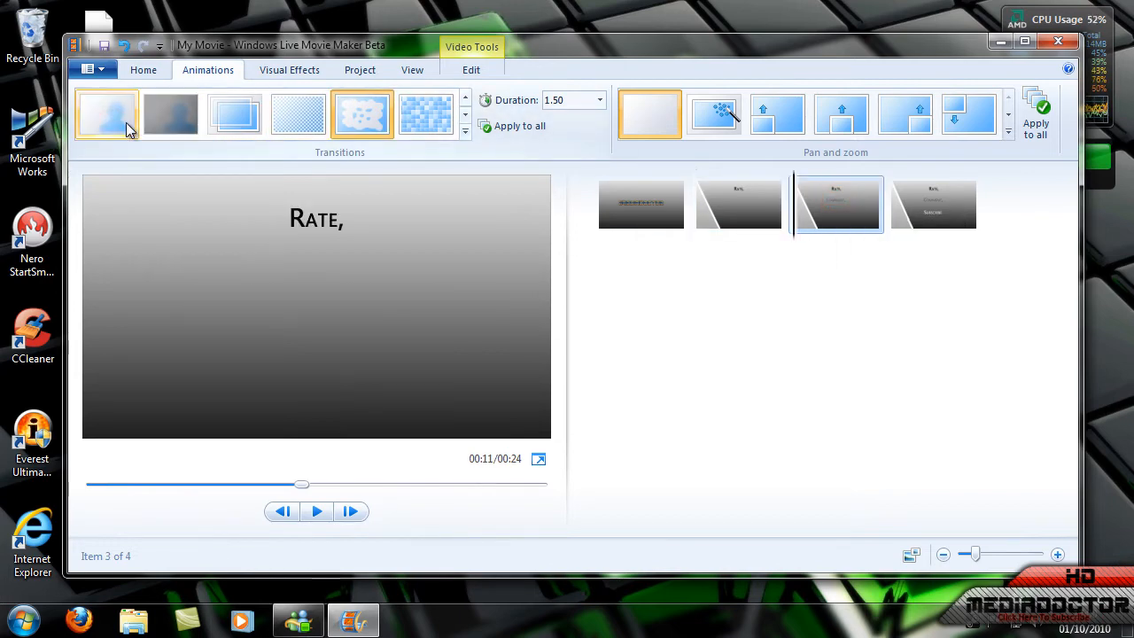
pyautogui.click(933, 203)
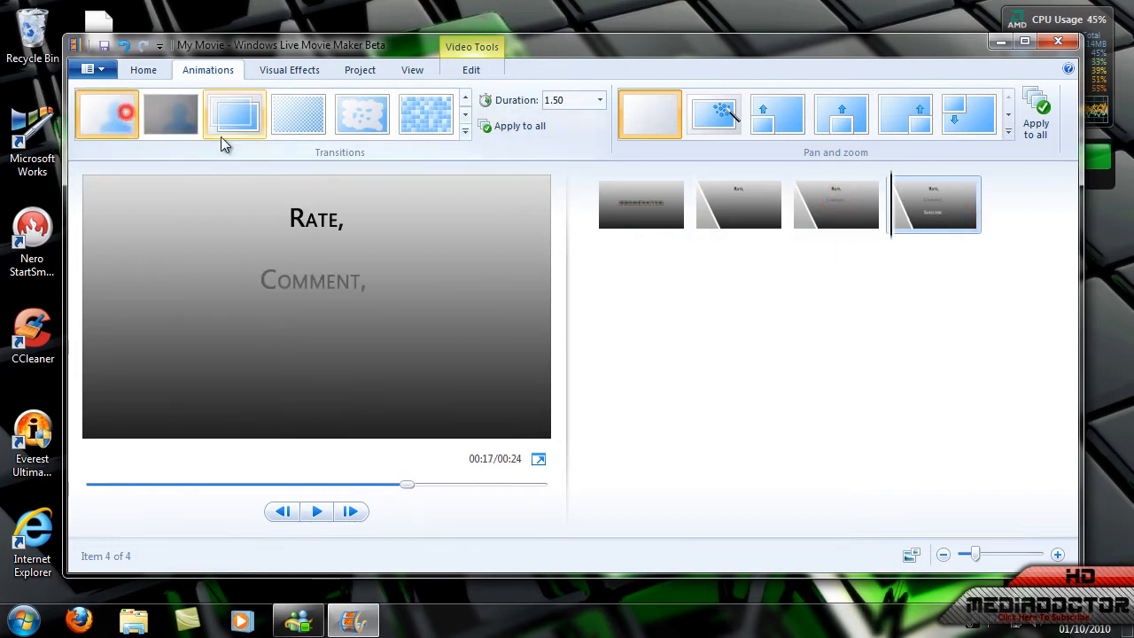
pyautogui.click(106, 114)
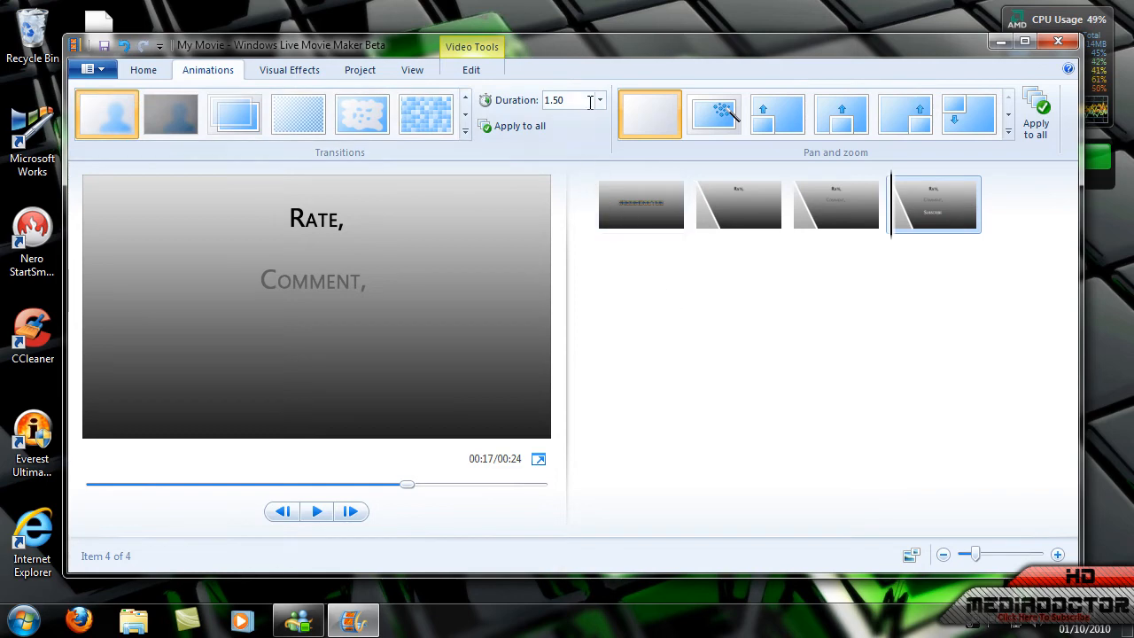
pyautogui.moveTo(601, 100)
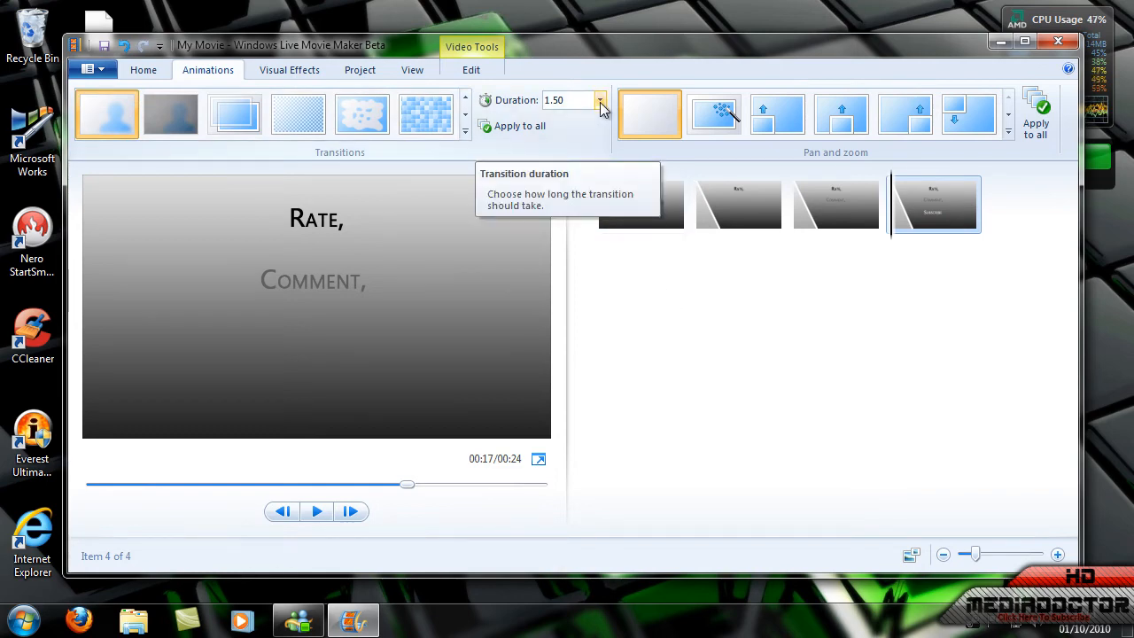
pyautogui.click(143, 70)
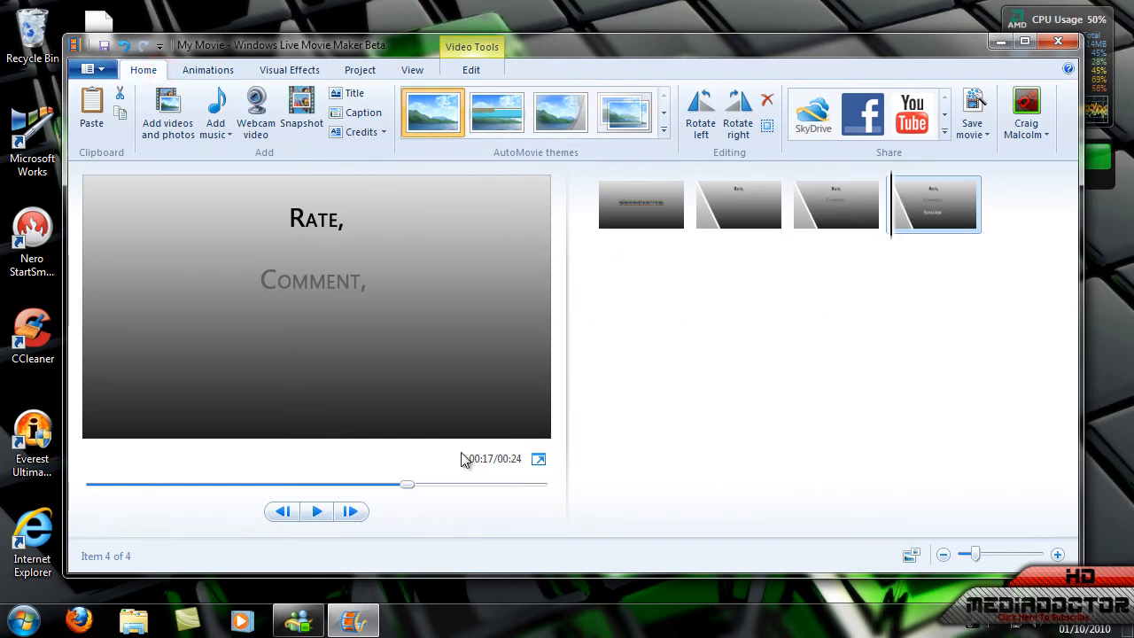
pyautogui.click(22, 620)
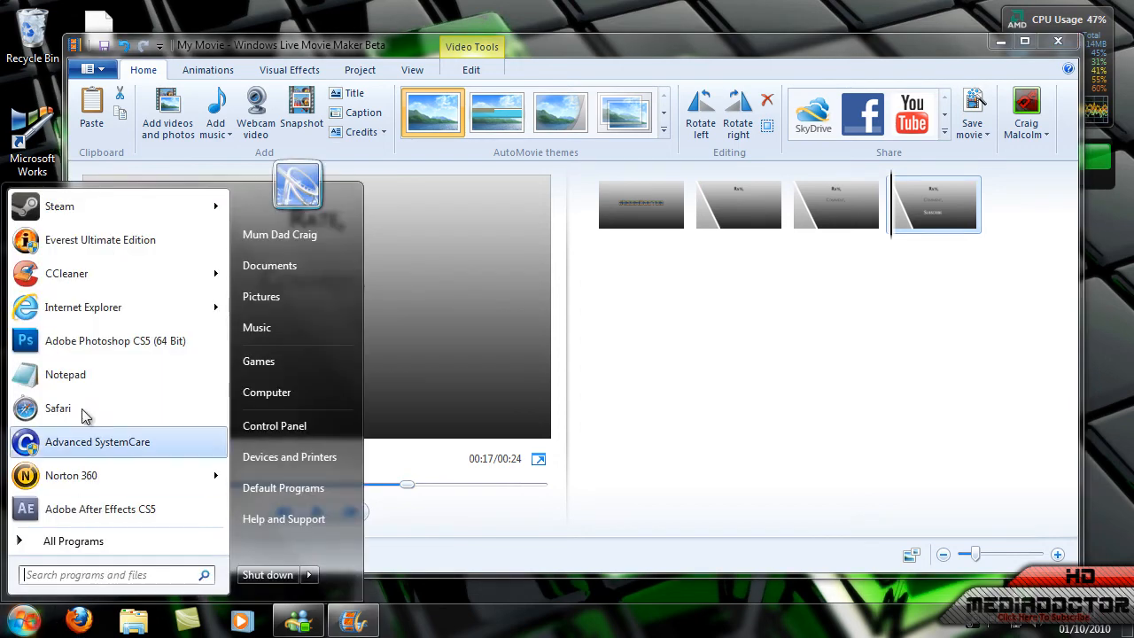
pyautogui.write('pait')
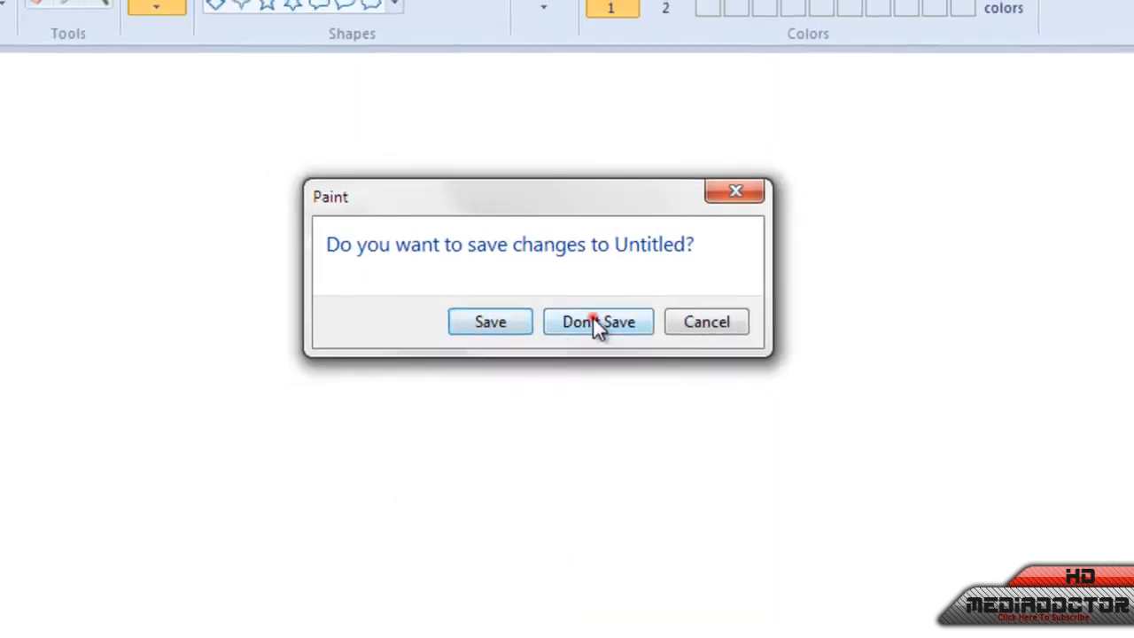
pyautogui.click(598, 322)
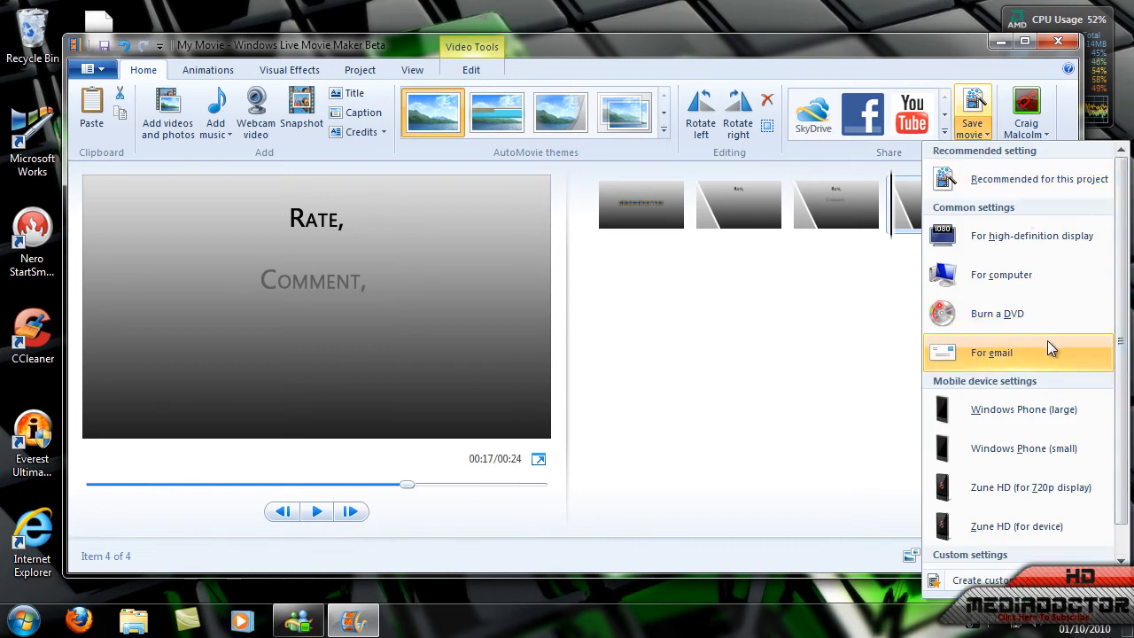
pyautogui.moveTo(1121, 244)
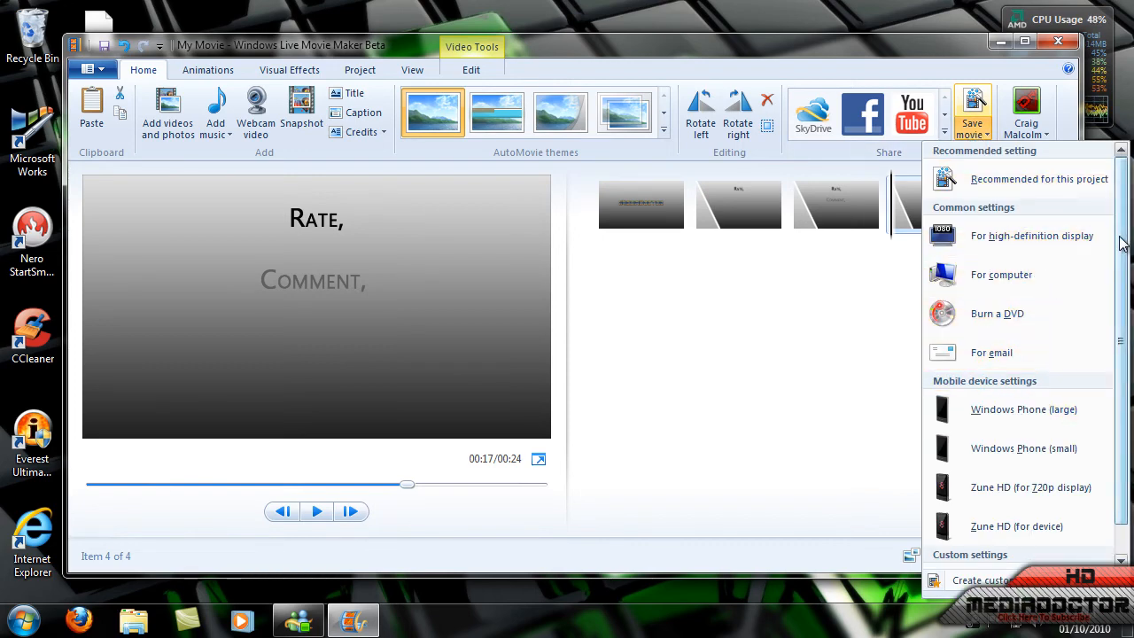
# Step: Save the movie as 'My 1337 InTrO =OOO.wmv' with the YouTube custom setting
pyautogui.scroll(-3)
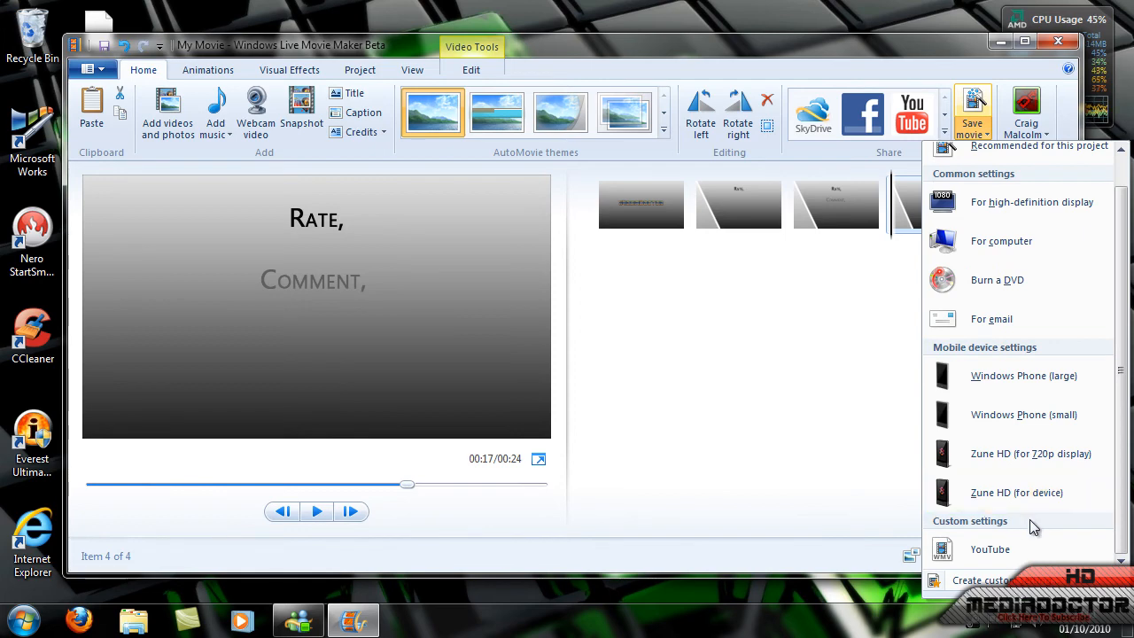
pyautogui.moveTo(1035, 546)
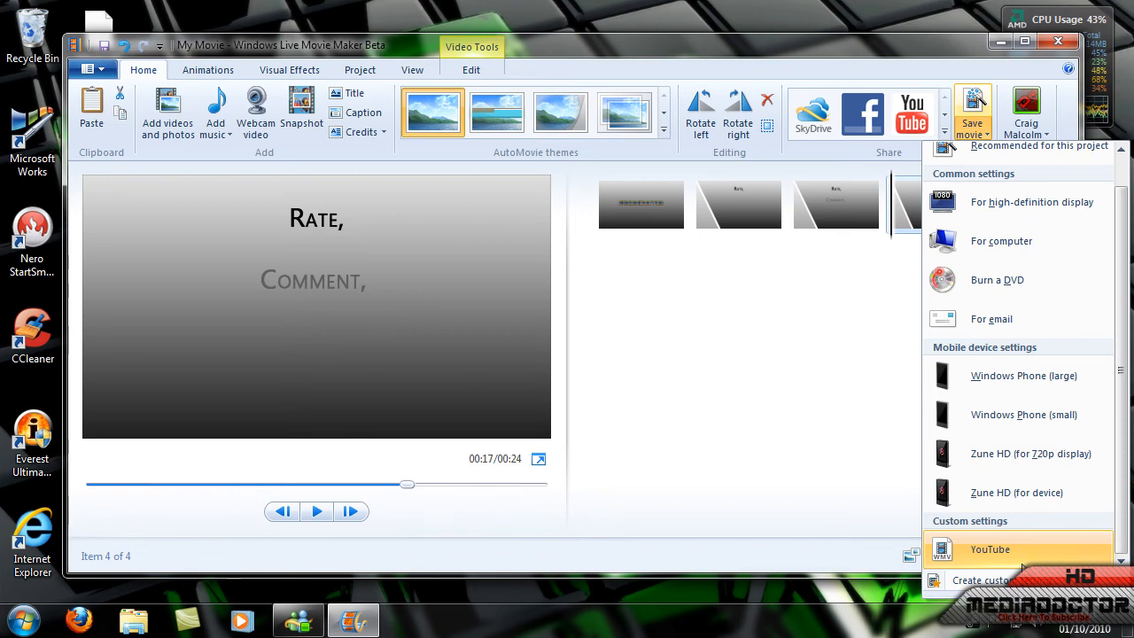
pyautogui.click(990, 550)
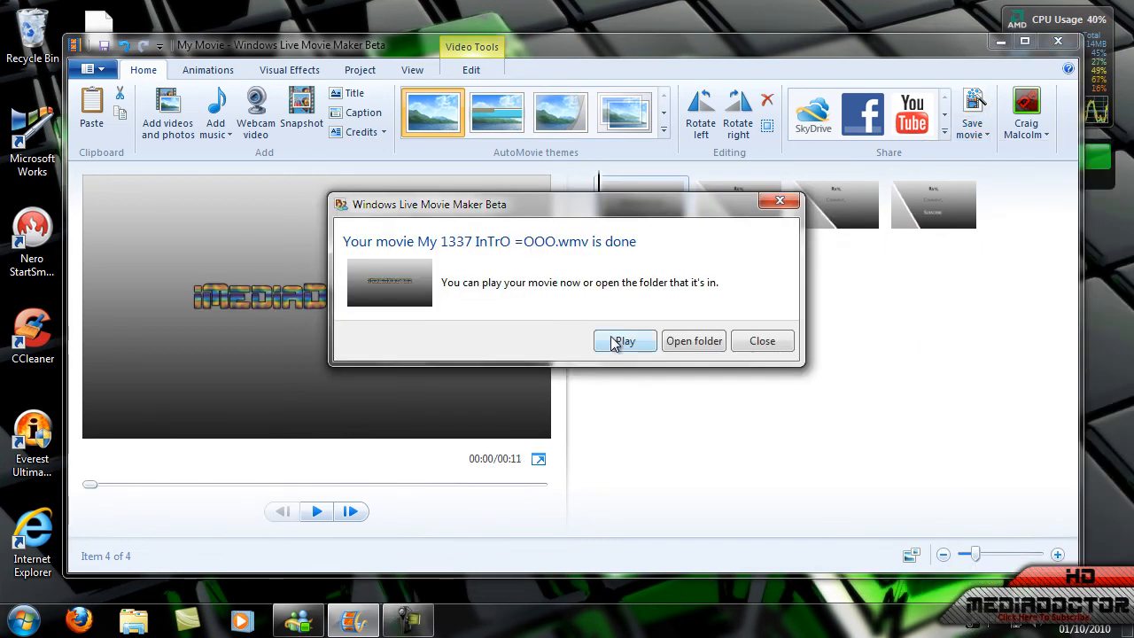
pyautogui.moveTo(581, 325)
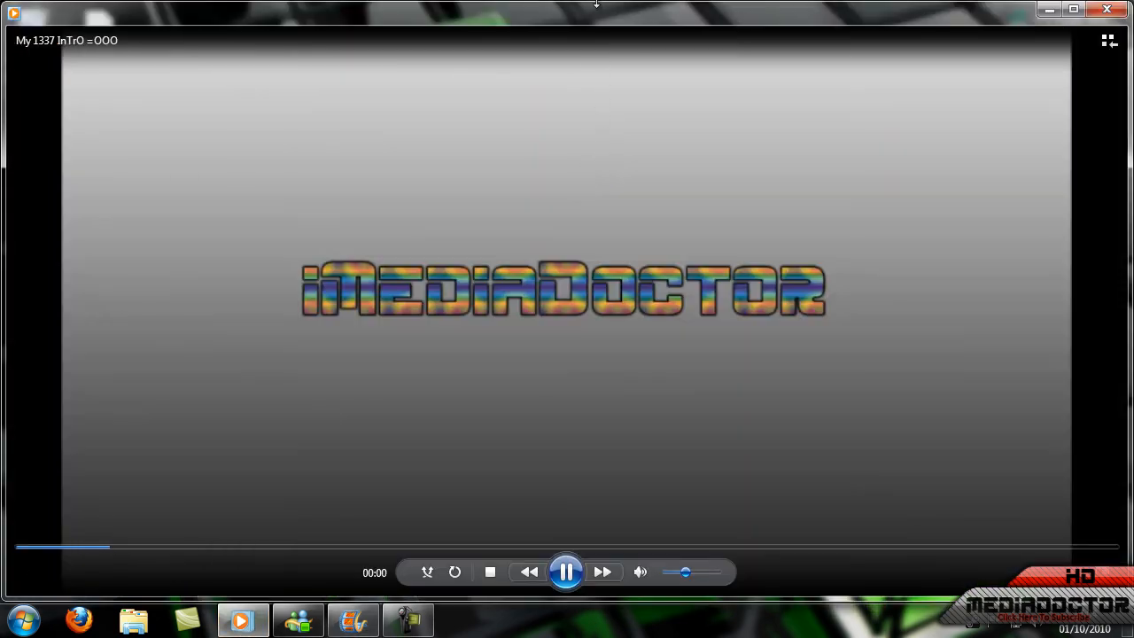
pyautogui.moveTo(669, 22)
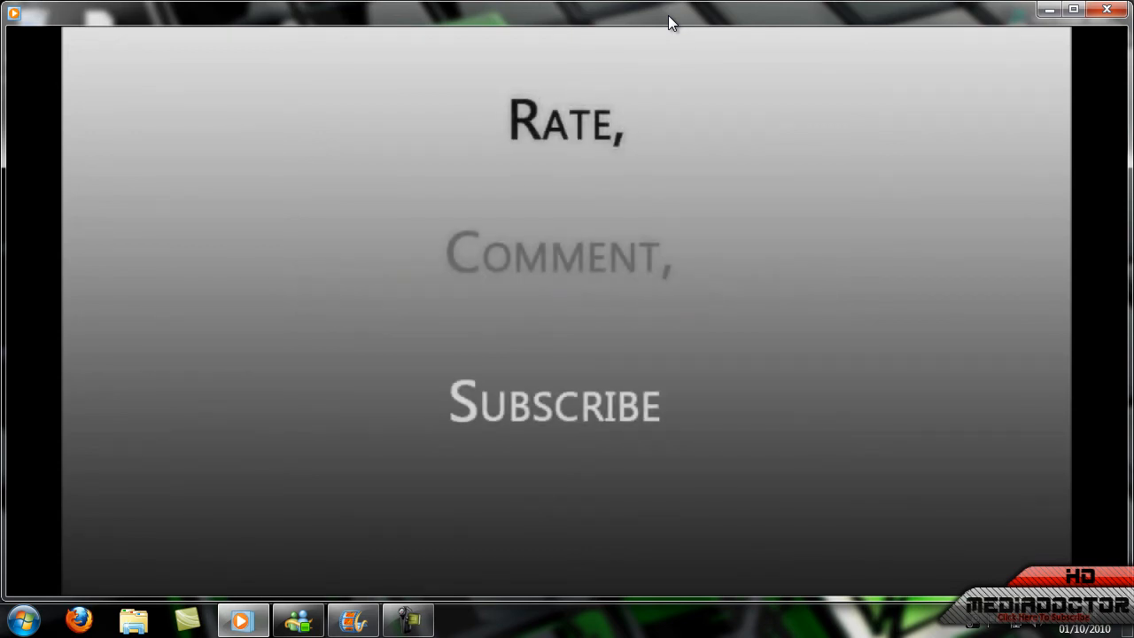
pyautogui.moveTo(856, 188)
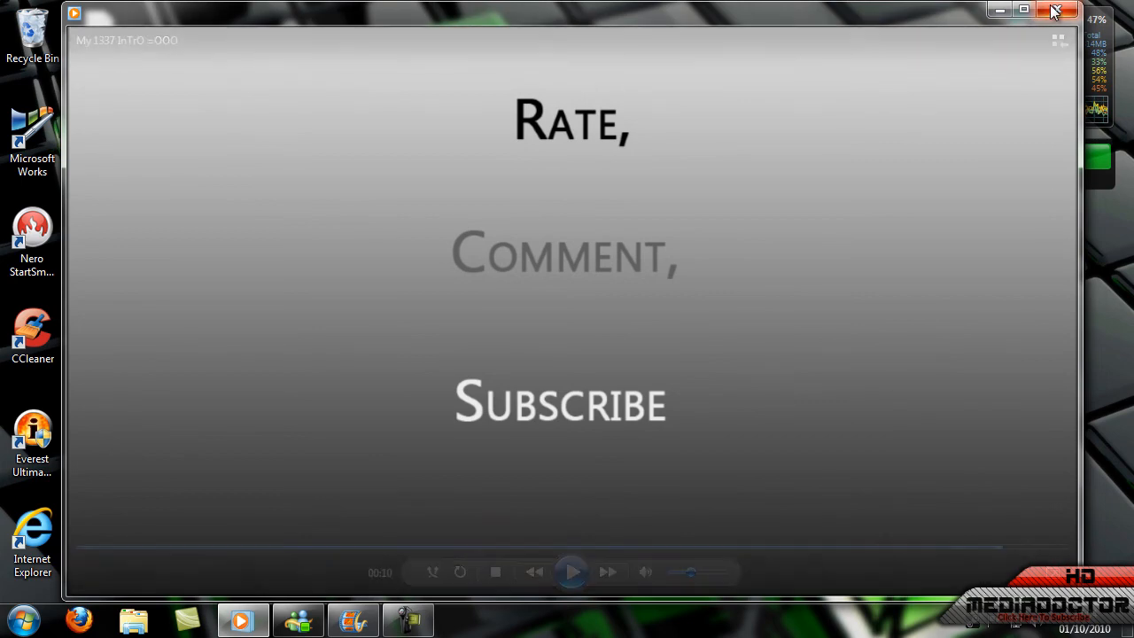
pyautogui.moveTo(1054, 11)
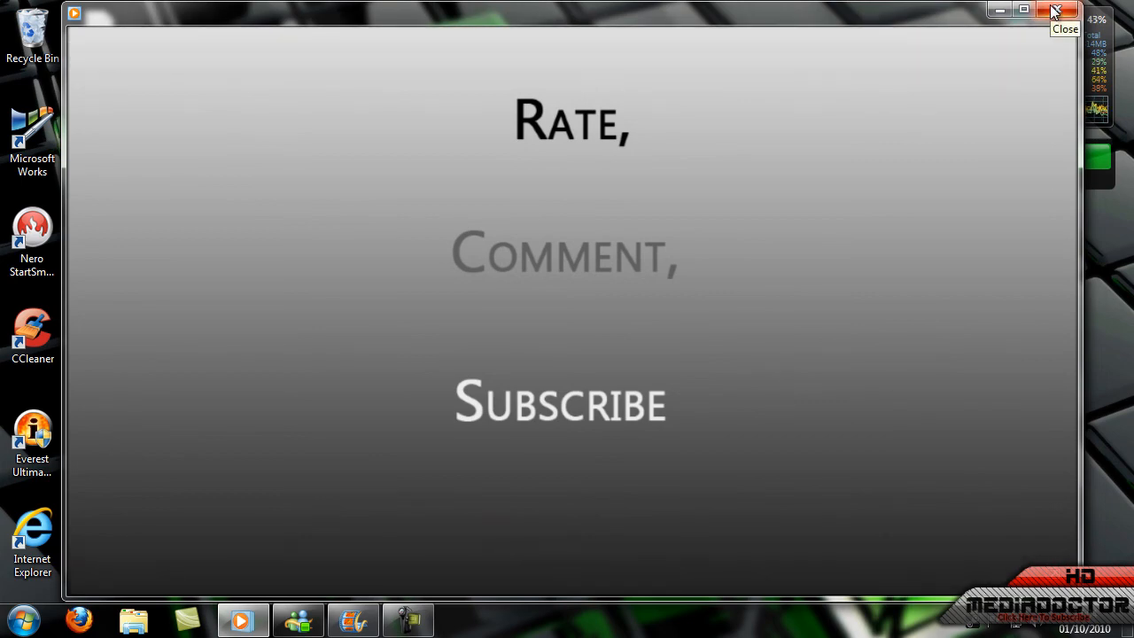